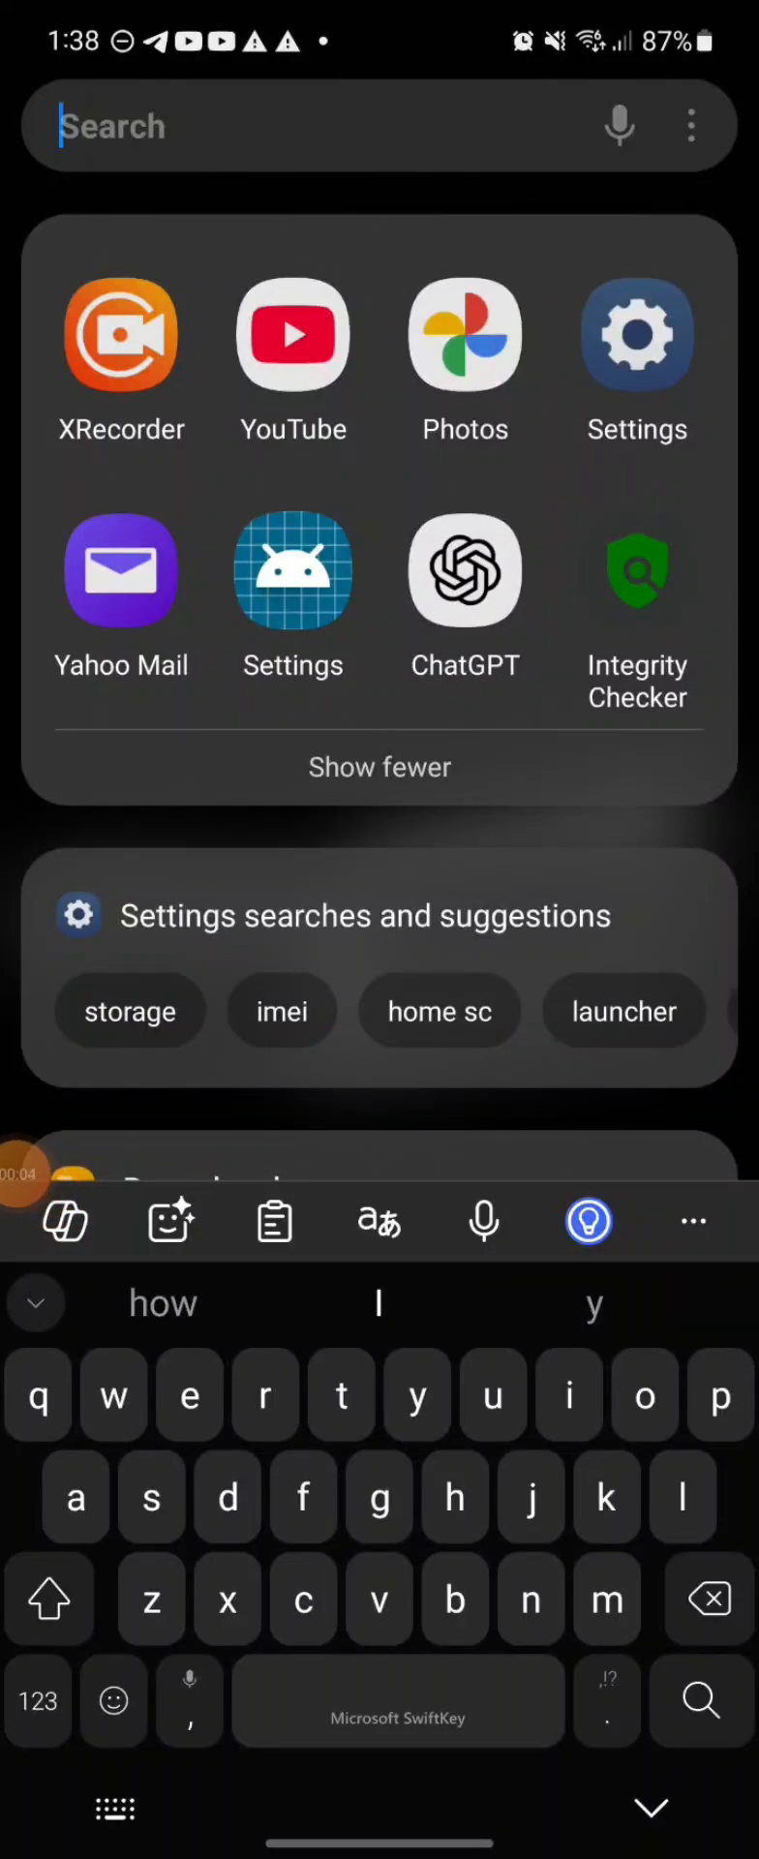
Launch Play Integrity API Checker from search, run an integrity check, then switch to Magisk
type("wal")
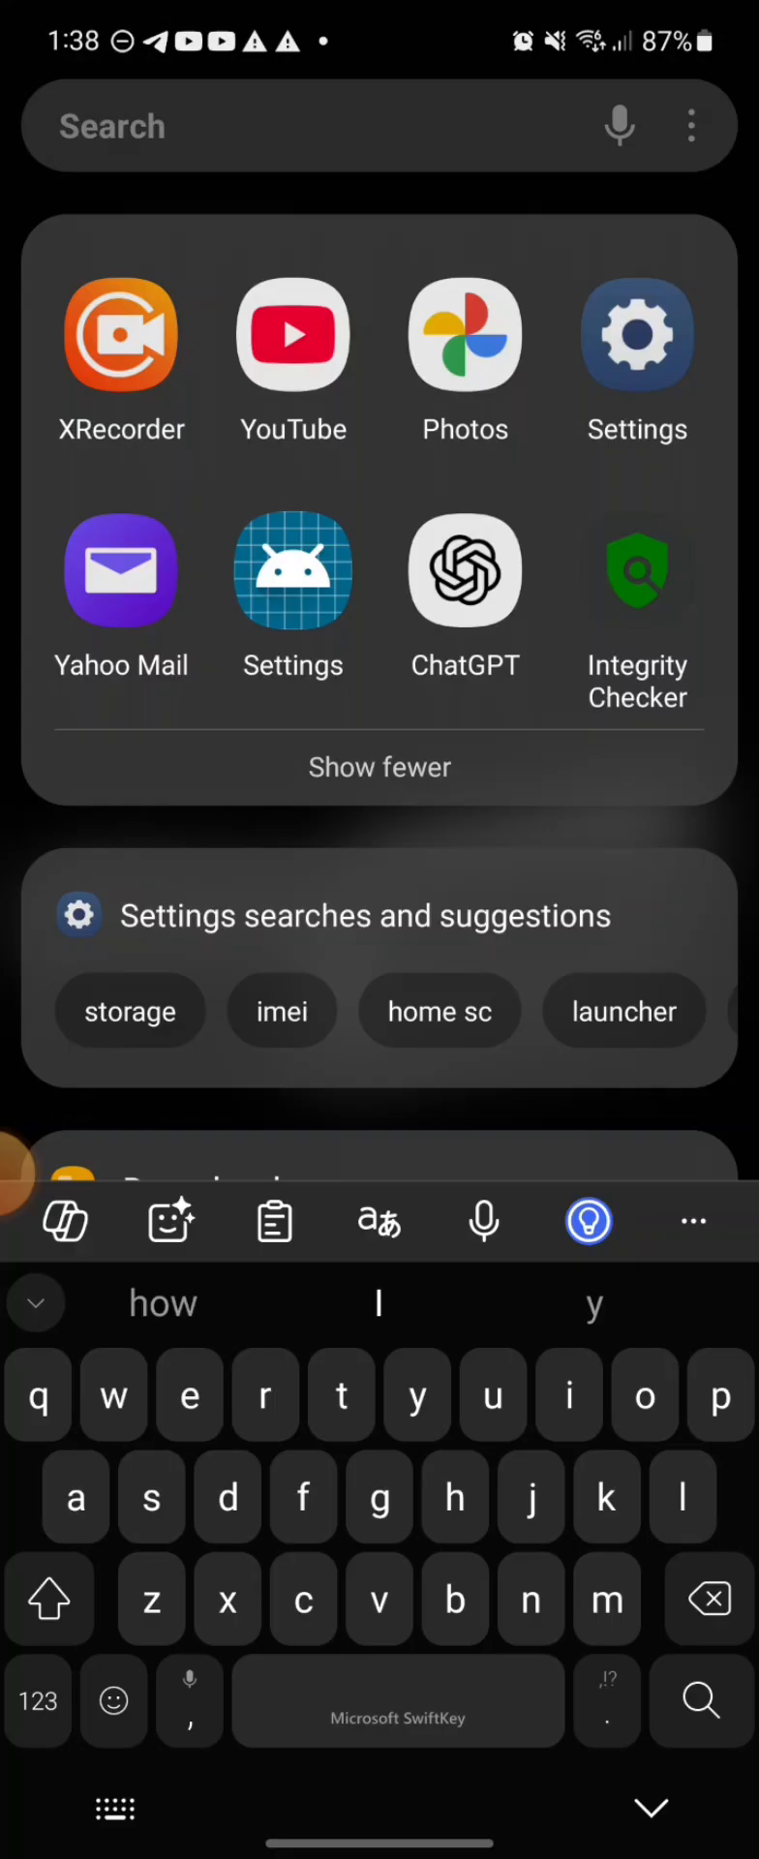
left_click(51, 1198)
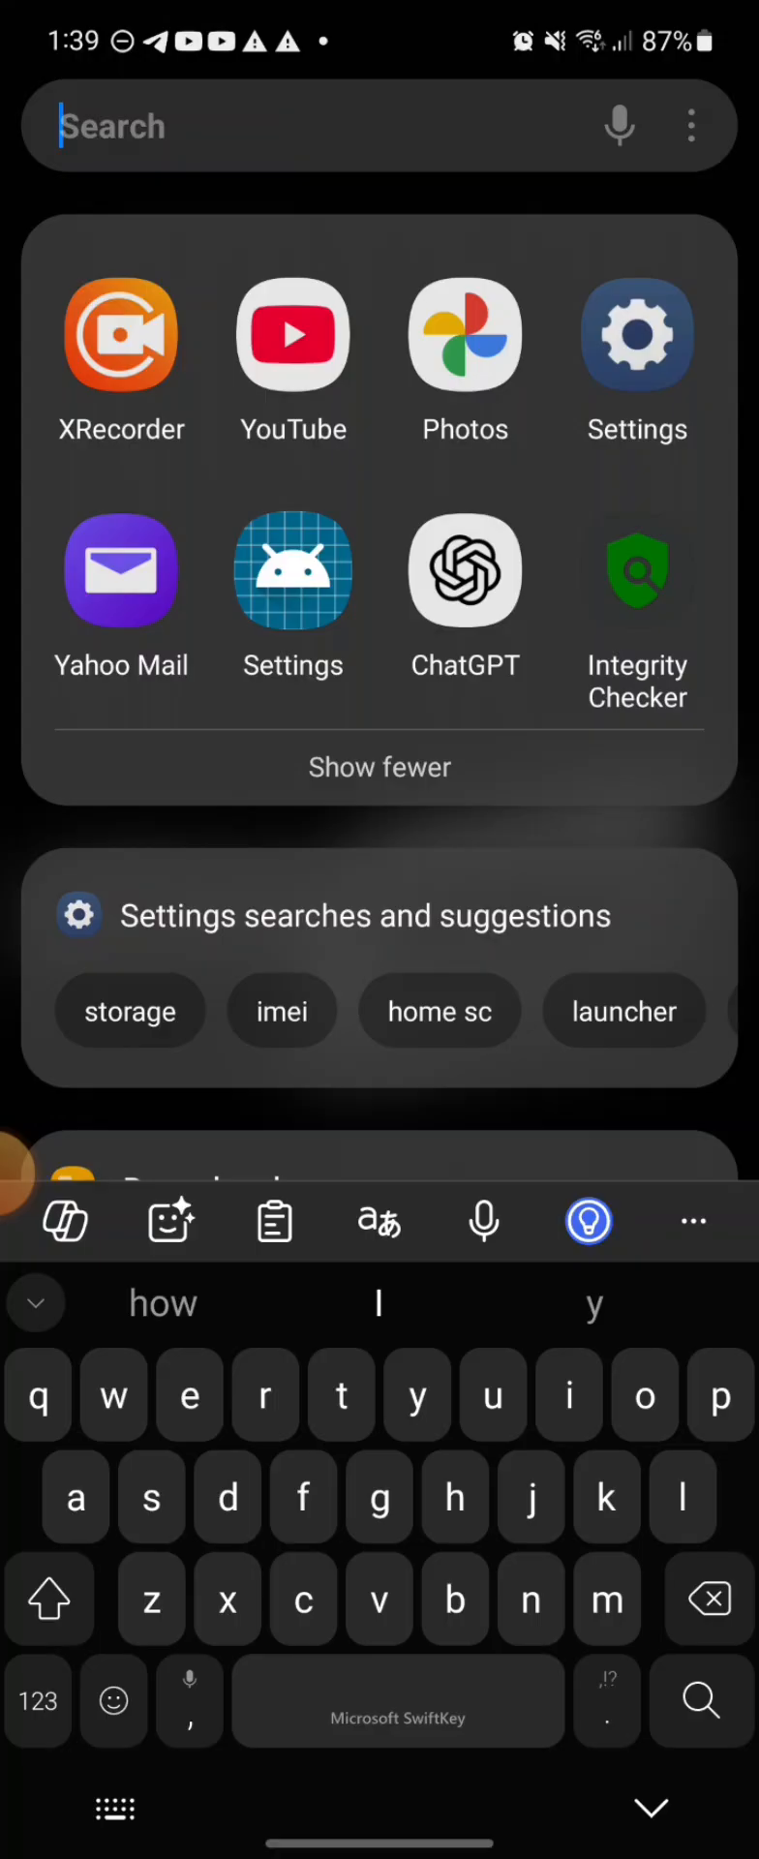
left_click(637, 574)
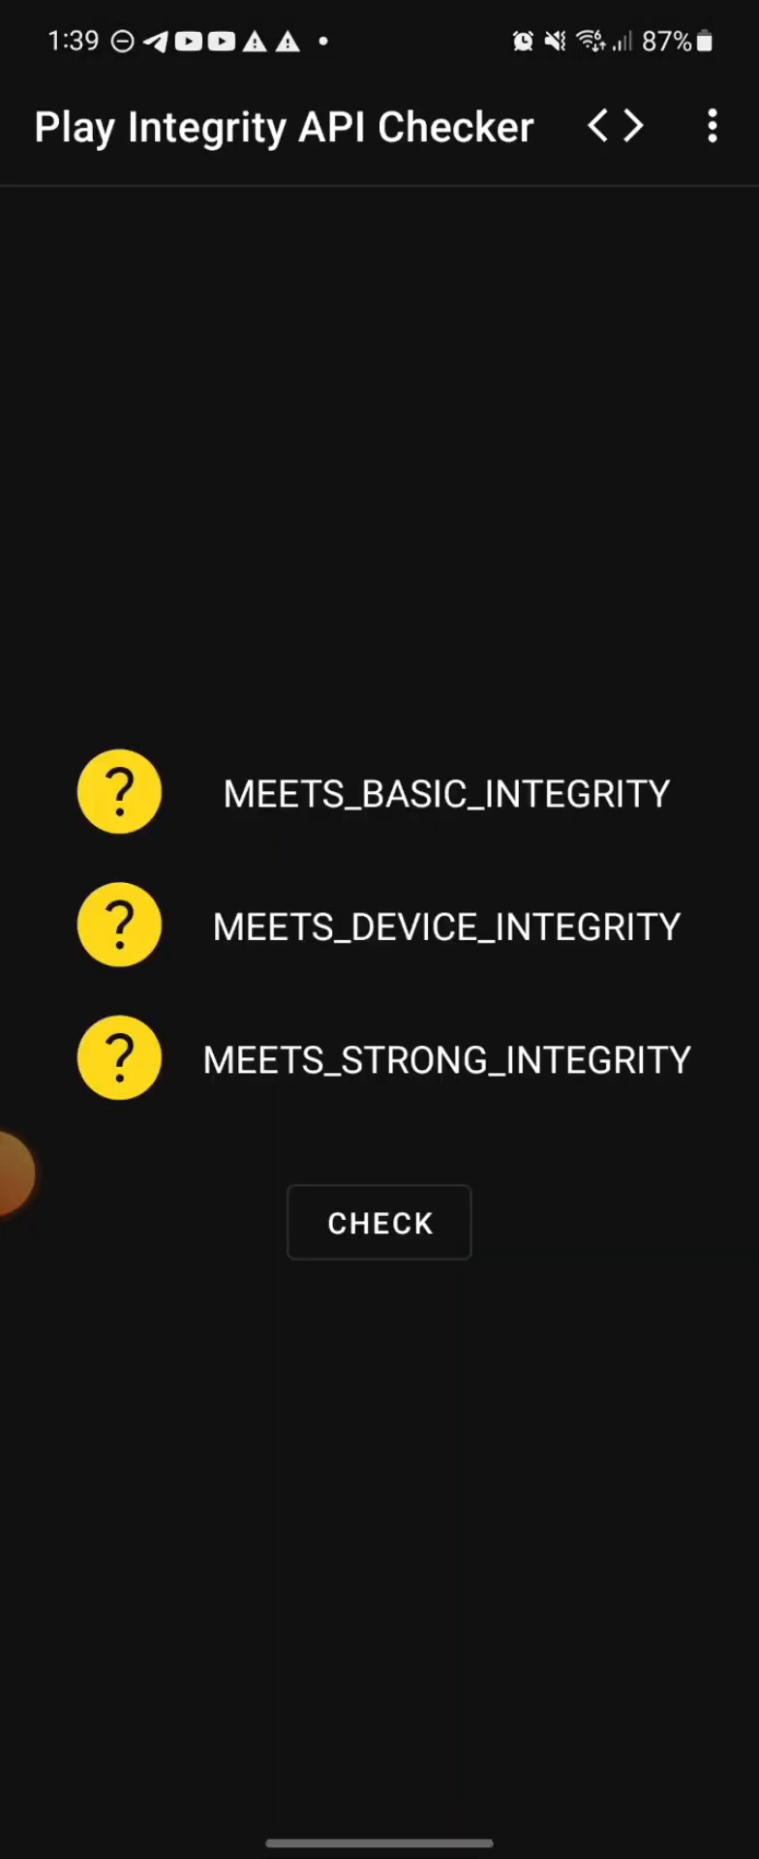
left_click(380, 1222)
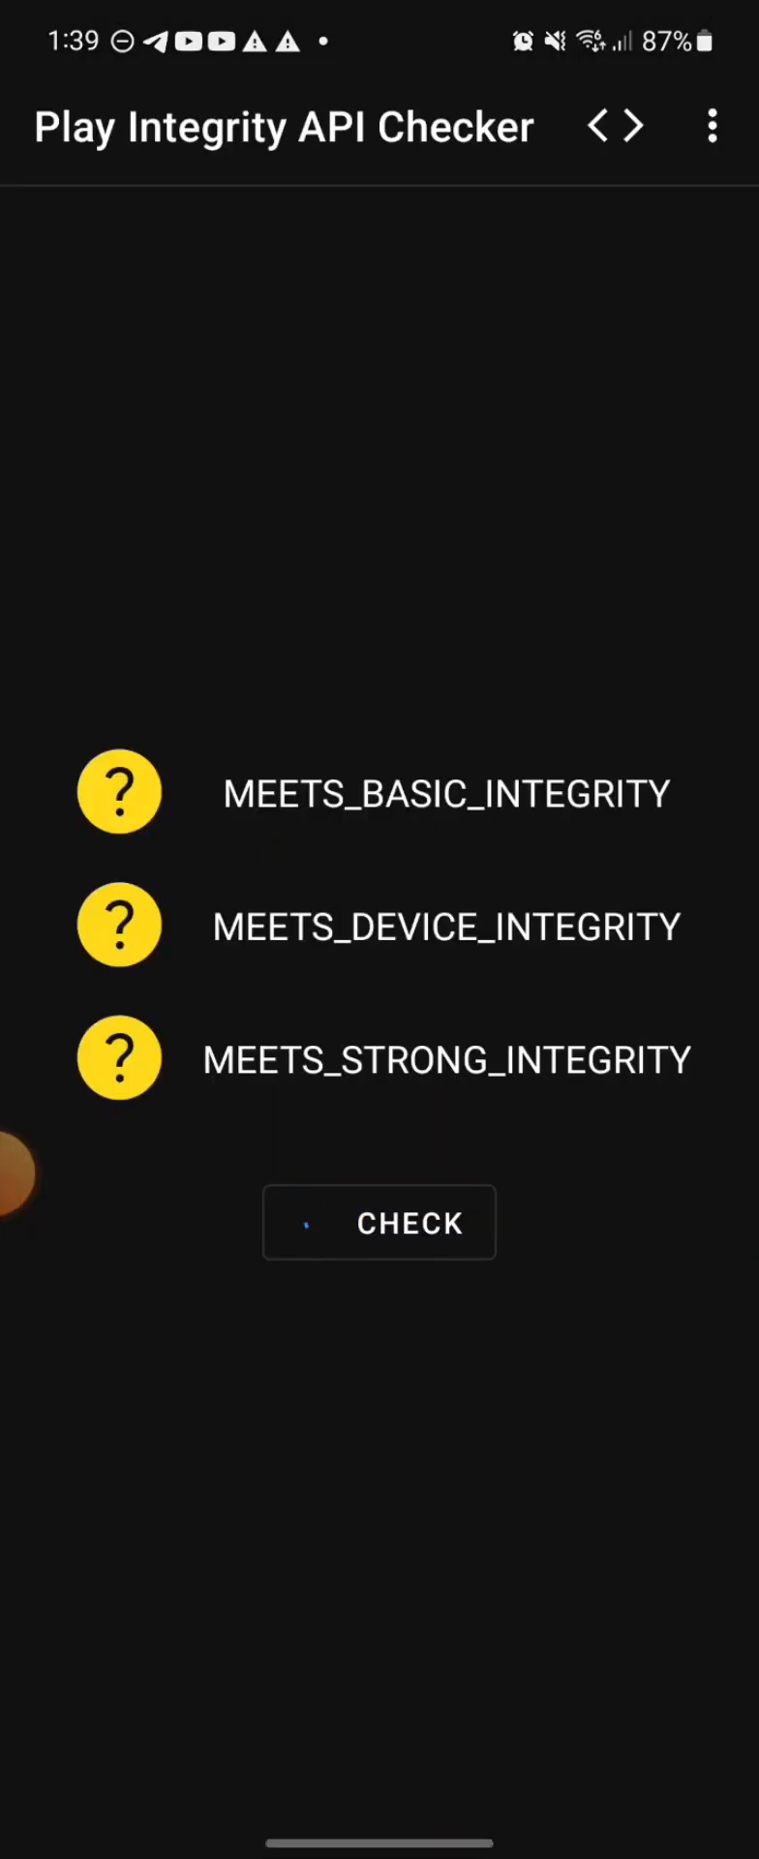
left_click(379, 1222)
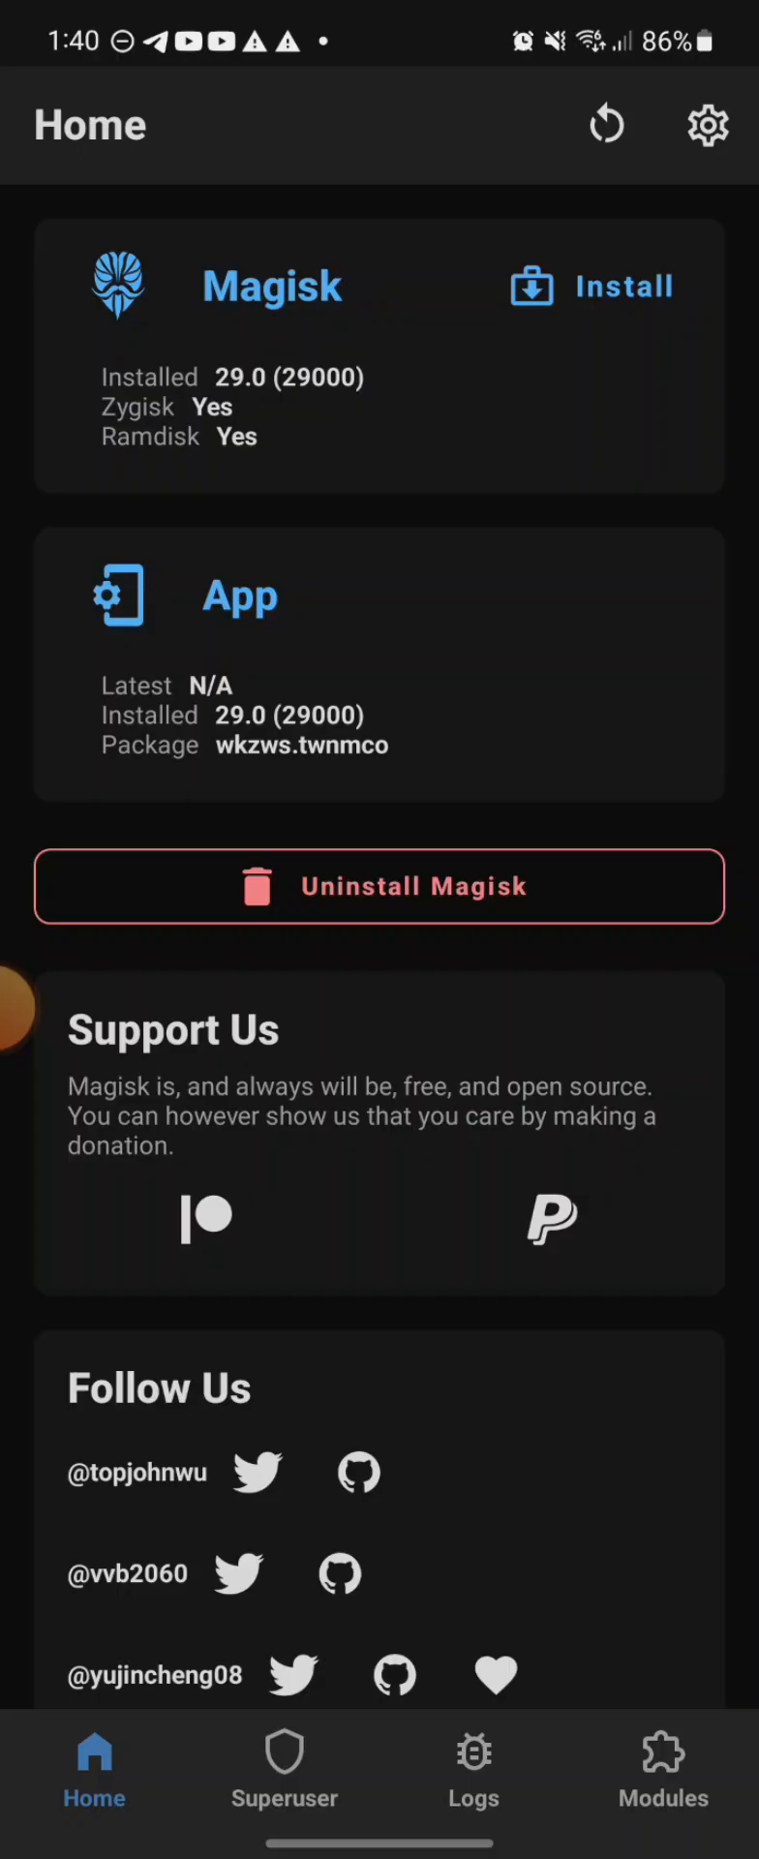
Show Magisk's installed modules and scroll down to Tricky Store OSS
left_click(663, 1766)
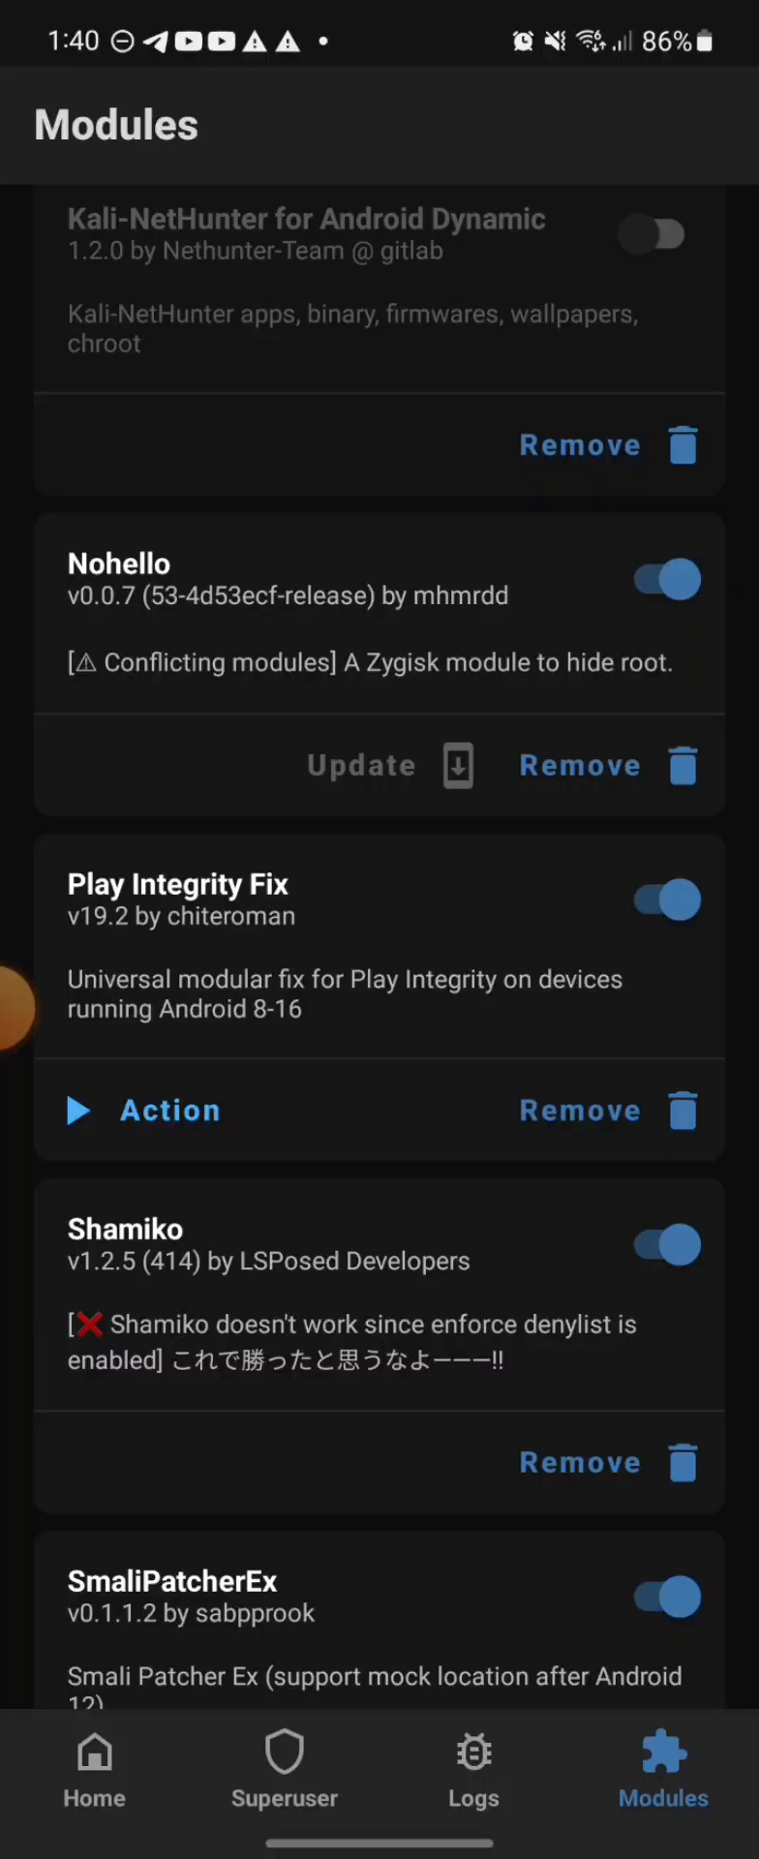
scroll("down", 3)
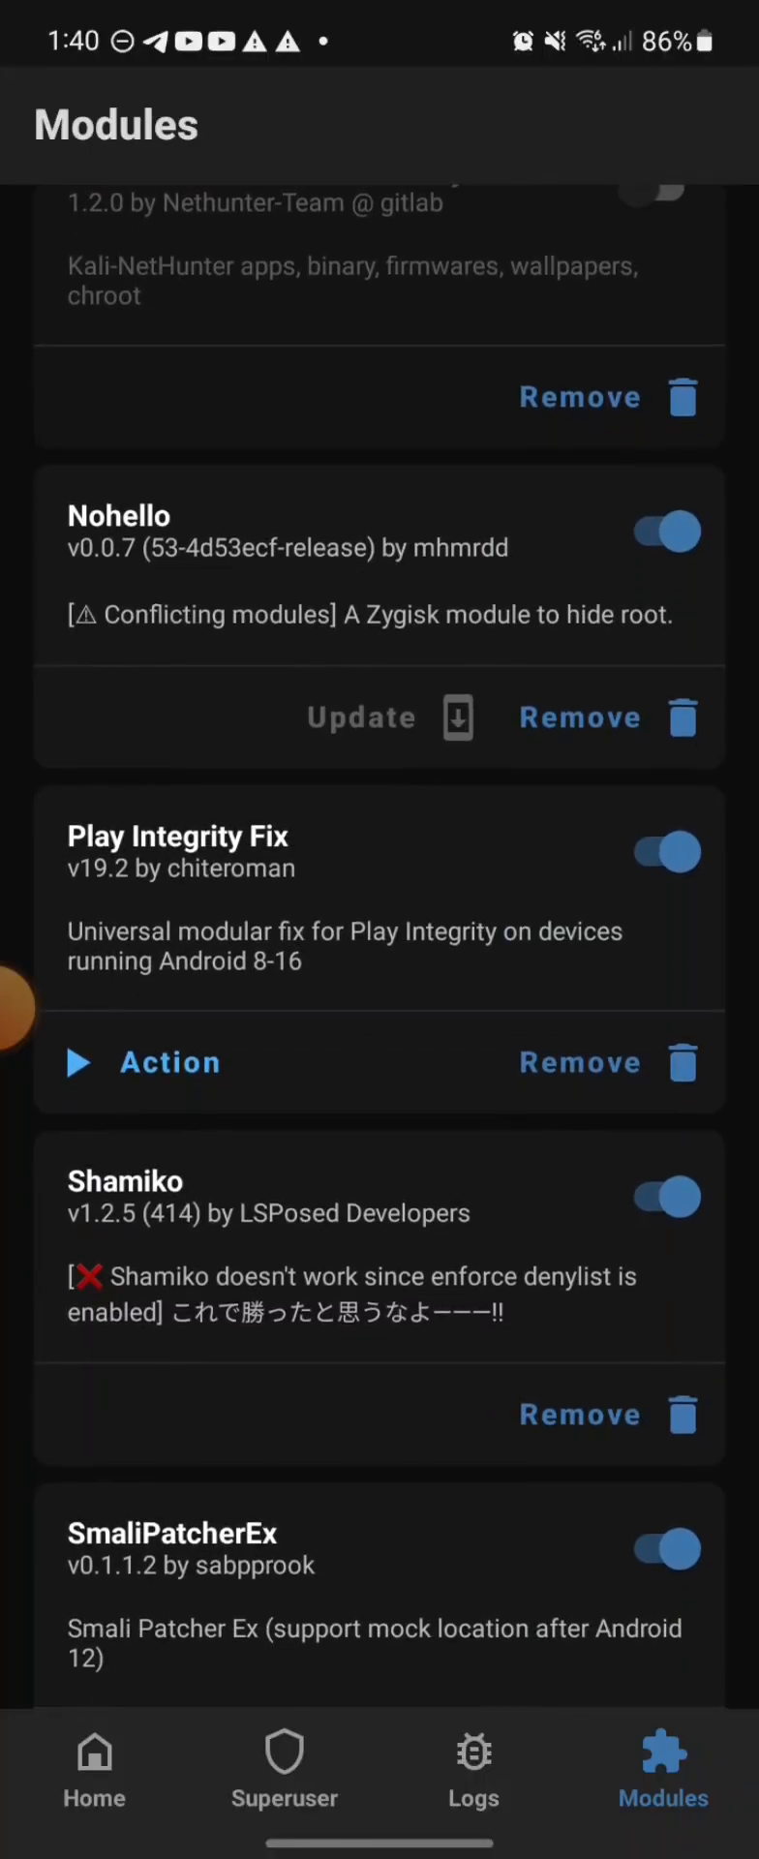
scroll("down", 3)
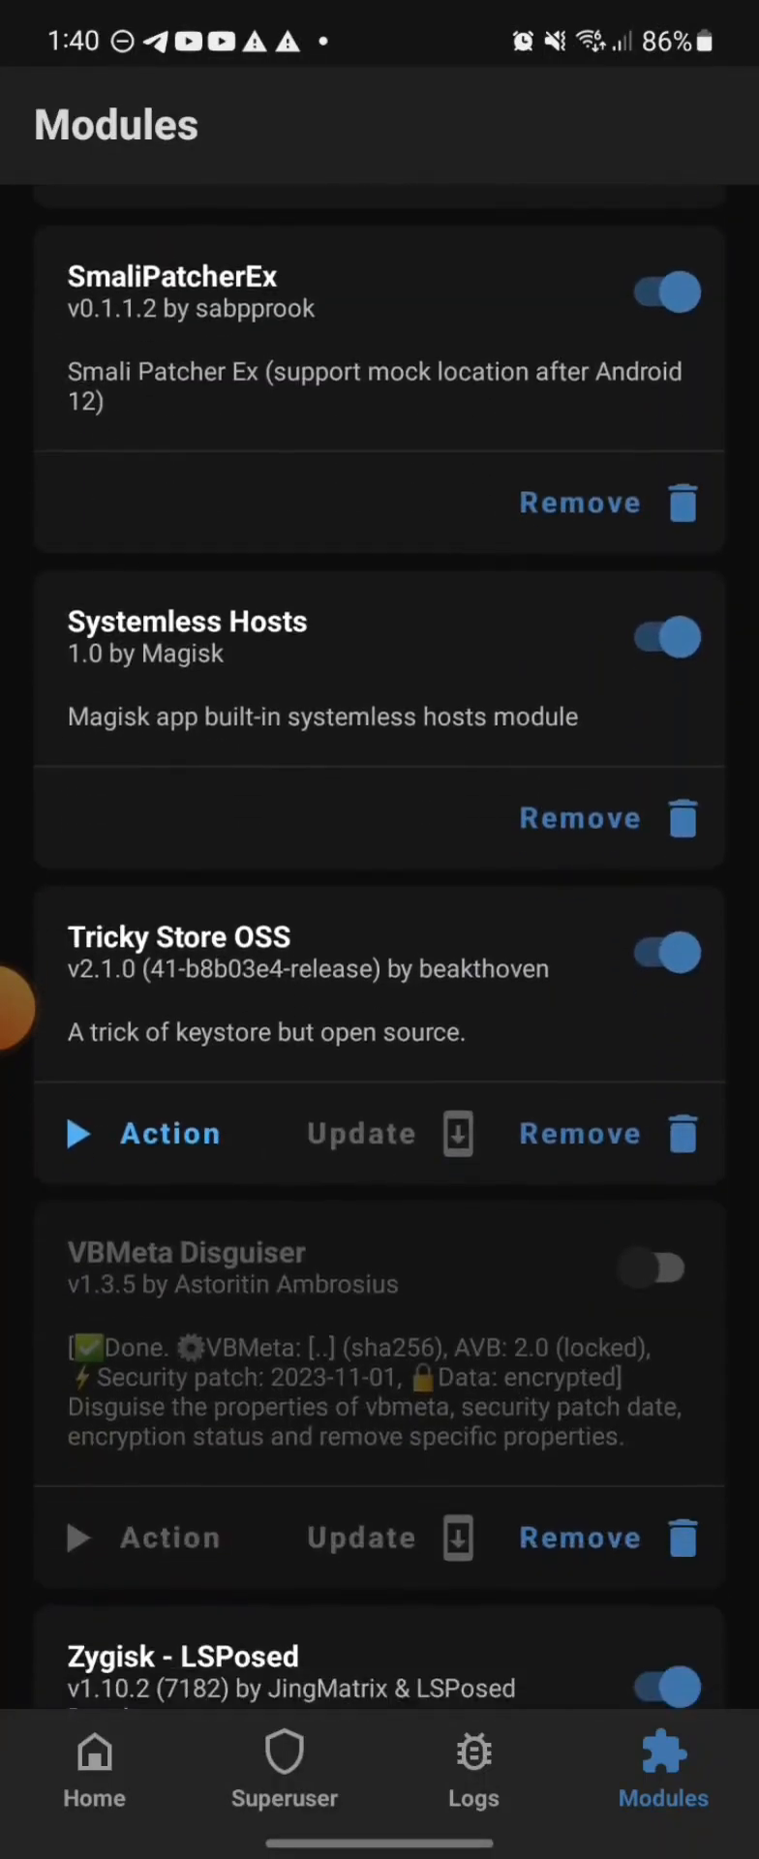
scroll("down", 3)
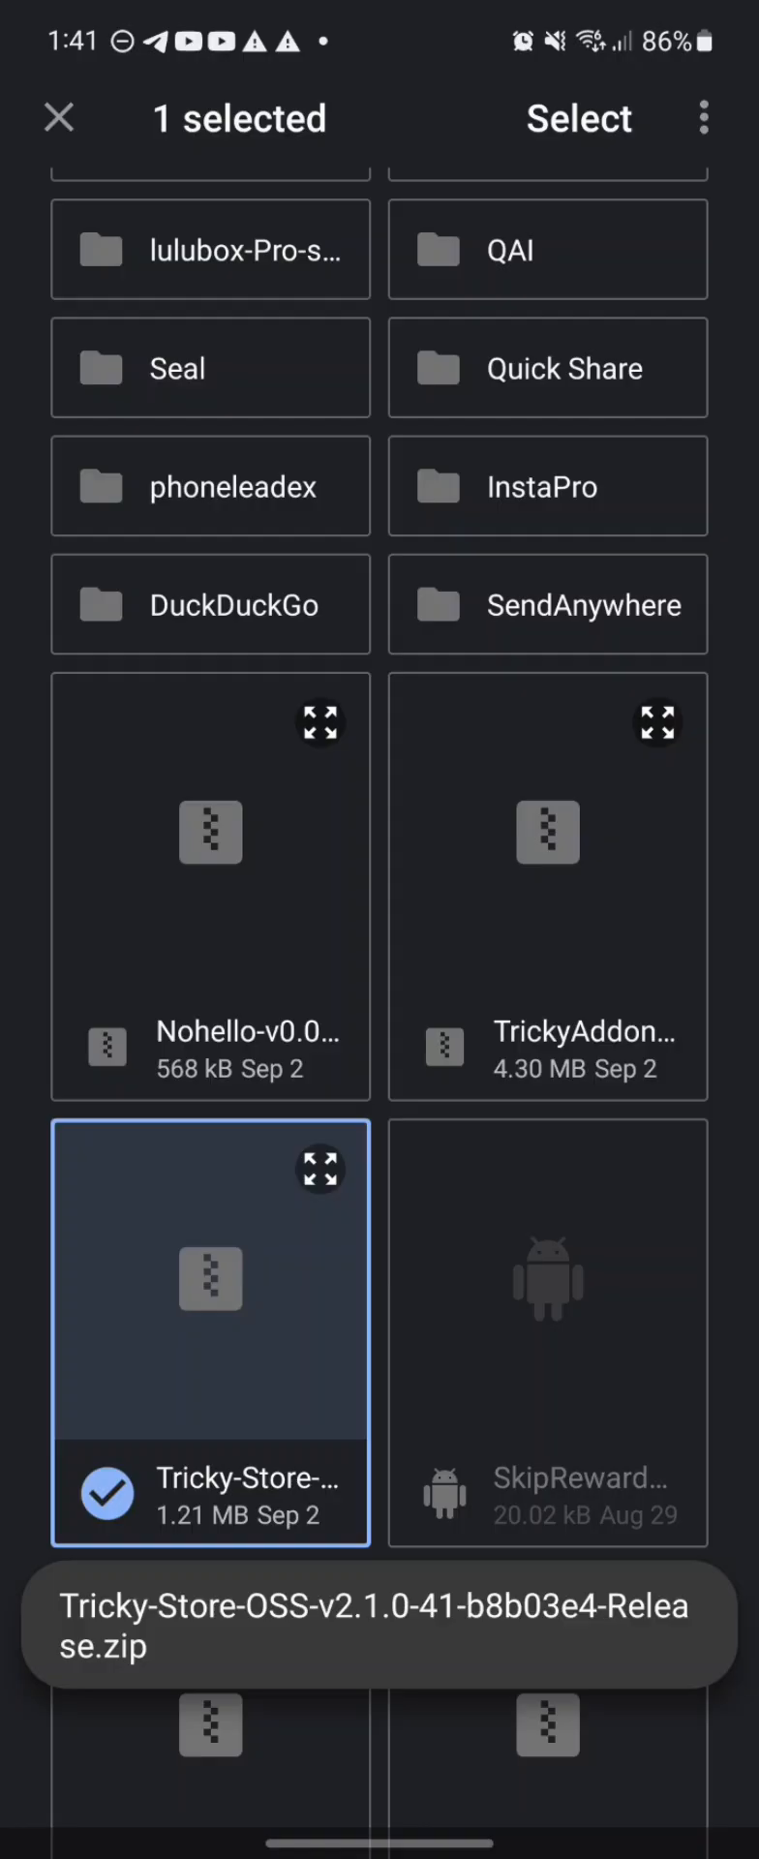
Clear the Tricky-Store zip selection in Downloads, browse the grid, and return to the home screen
left_click(58, 117)
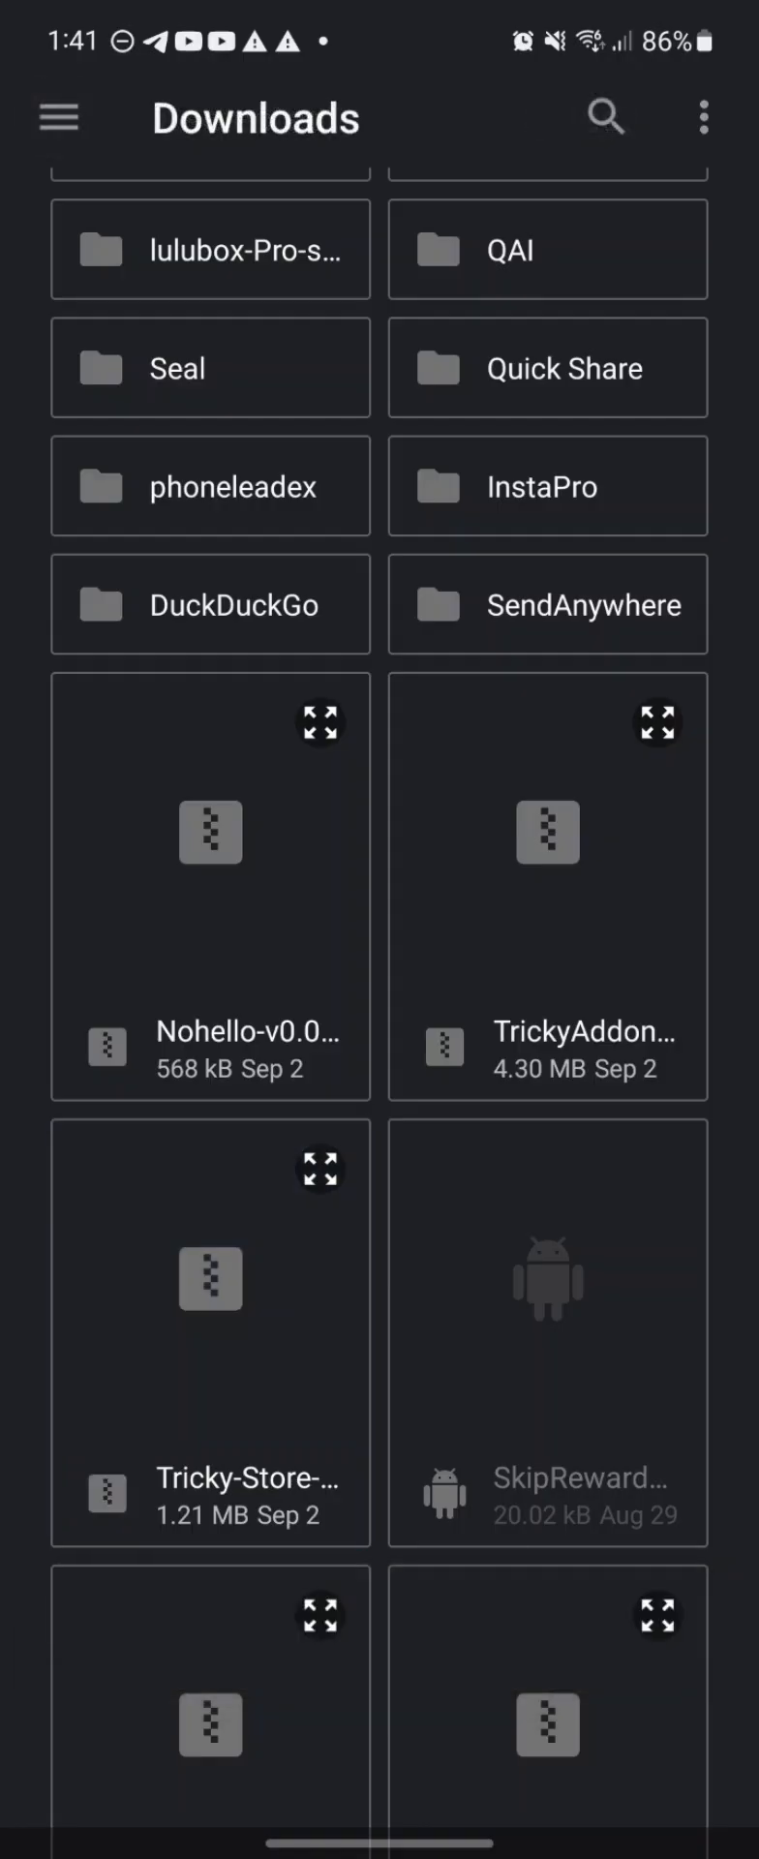
scroll("down", 3)
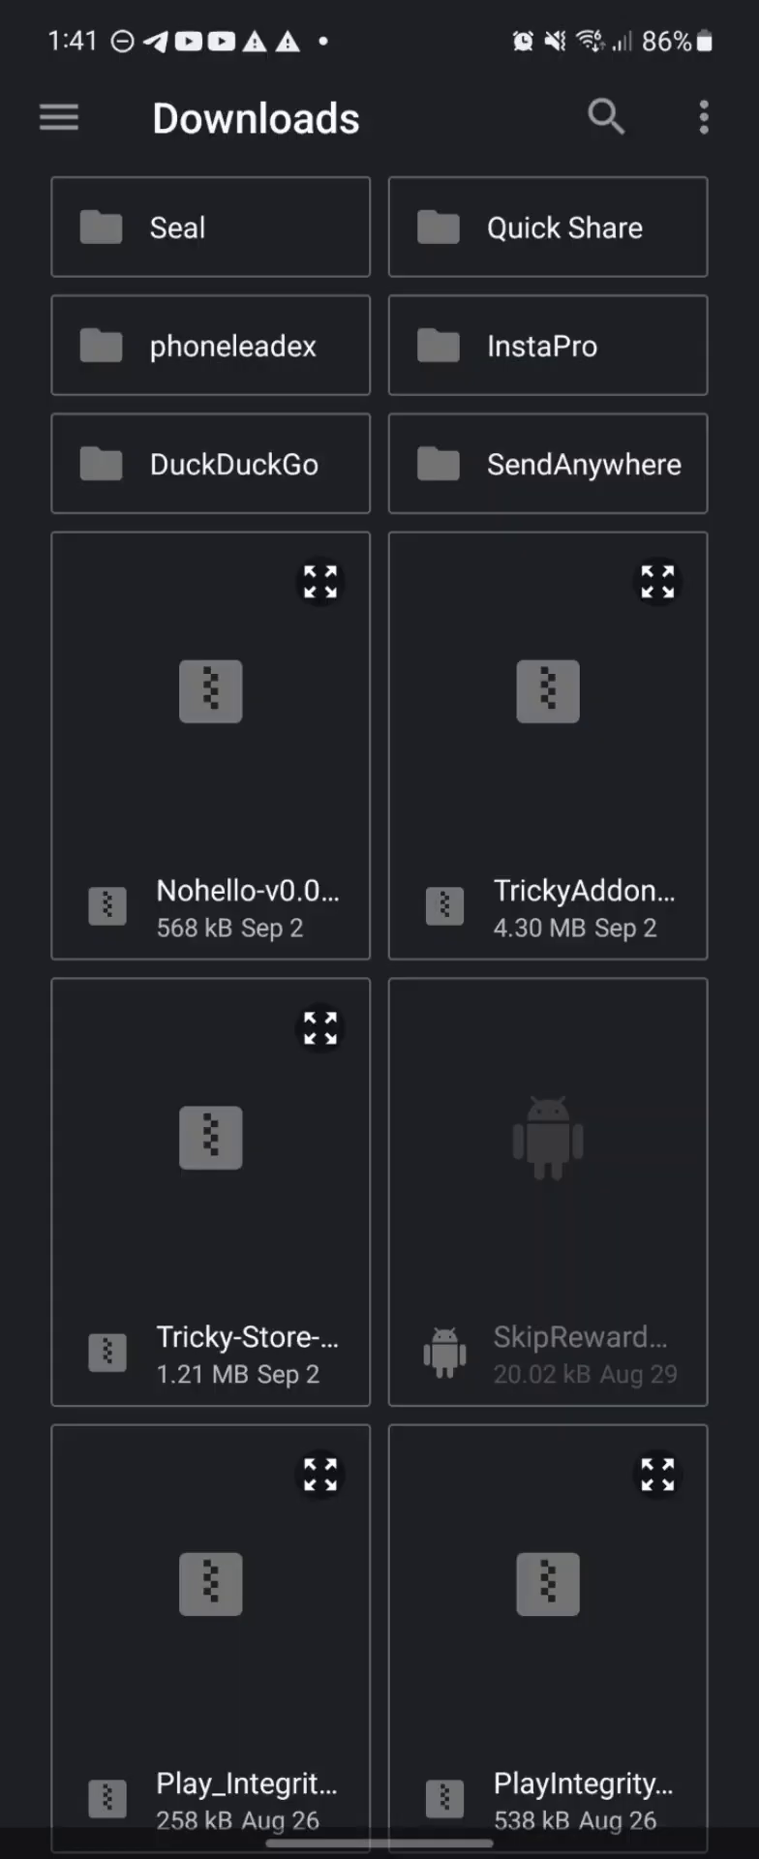
key("Home")
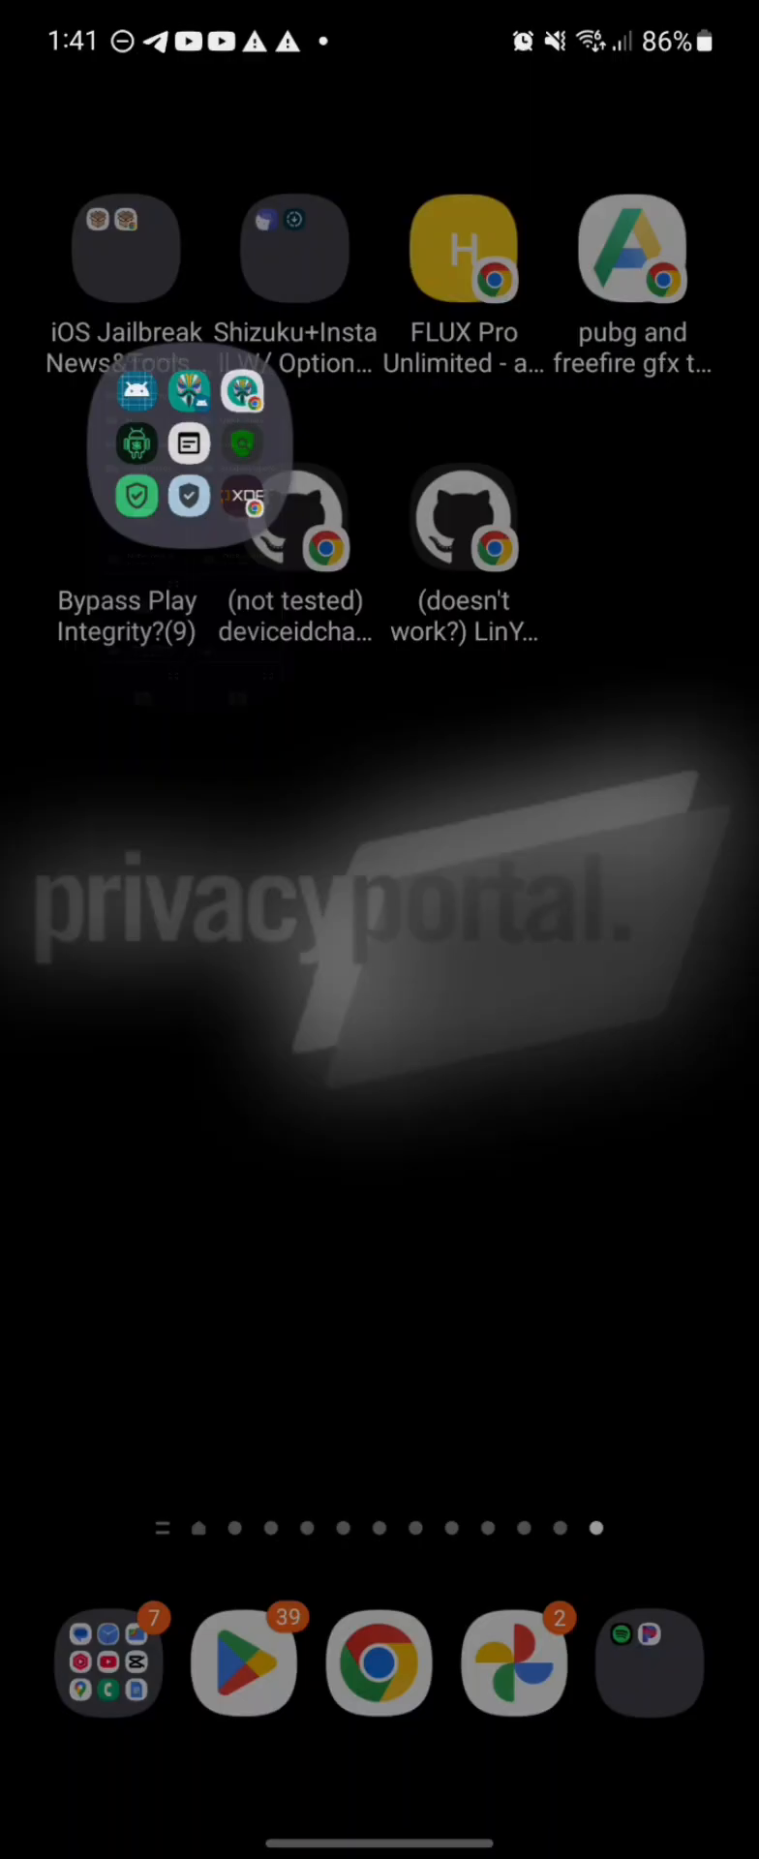
Open Magisk, scroll the modules list to Tricky Store OSS and use its Action button
left_click(127, 516)
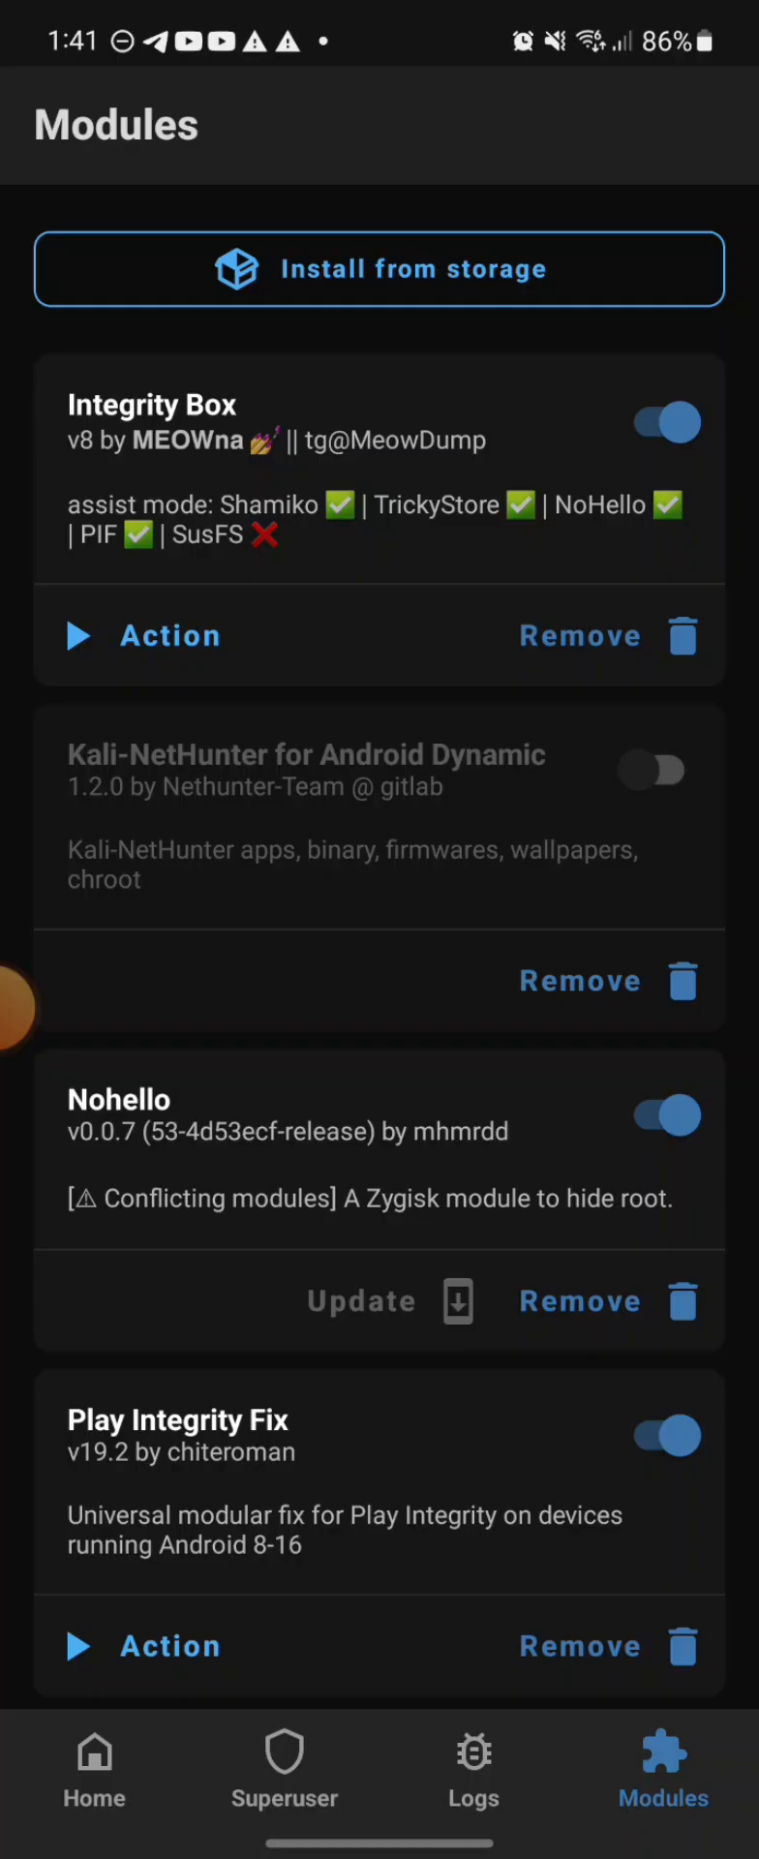
scroll("down", 3)
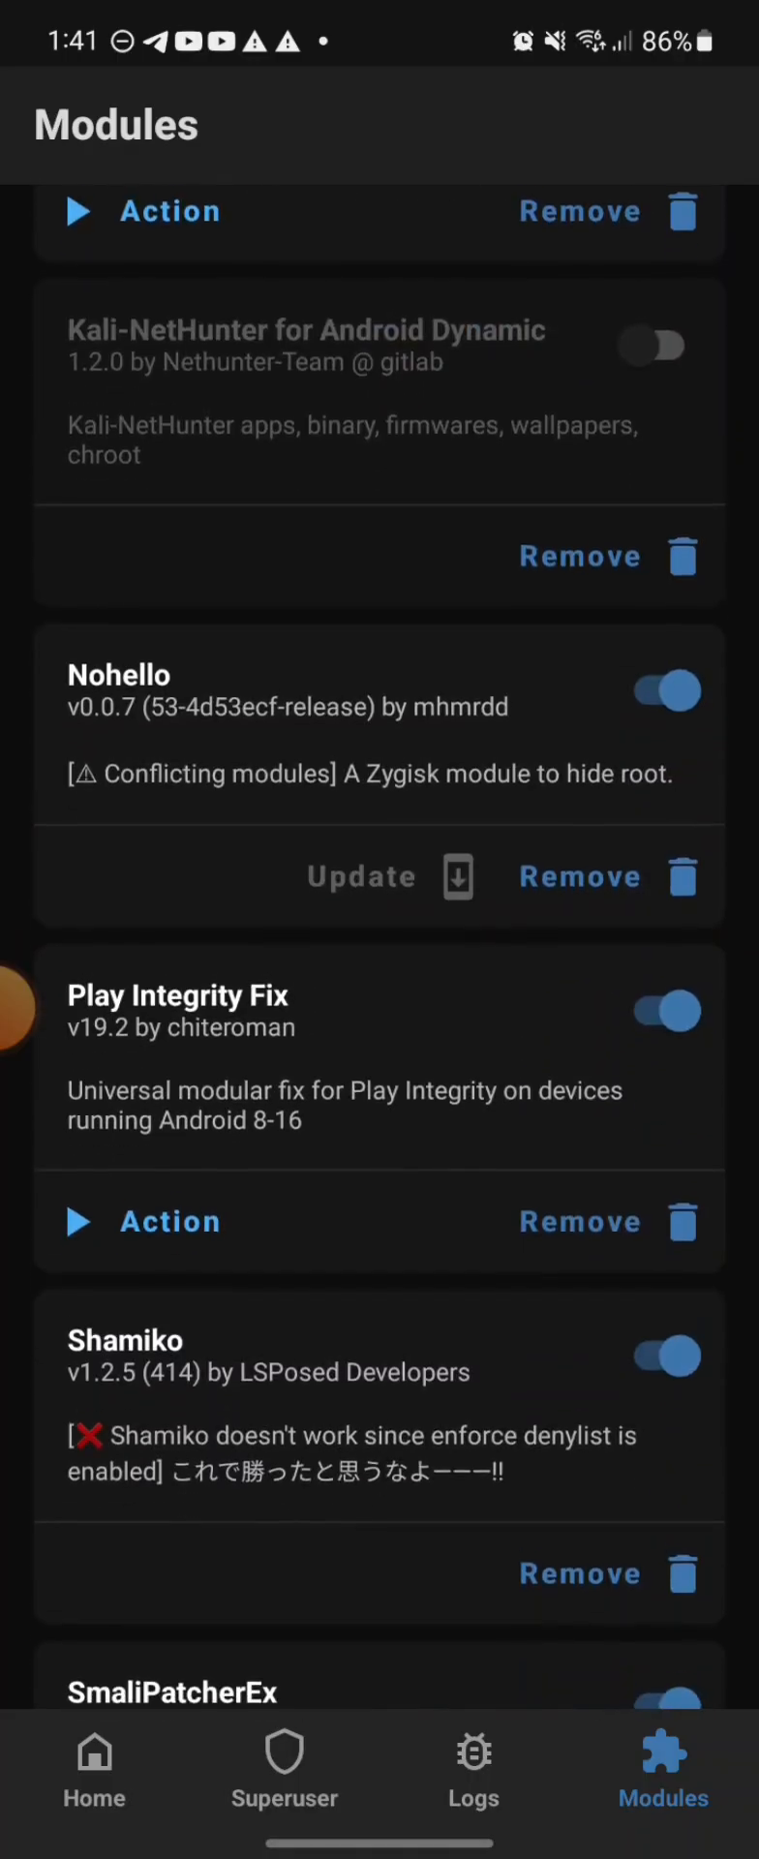
scroll("down", 3)
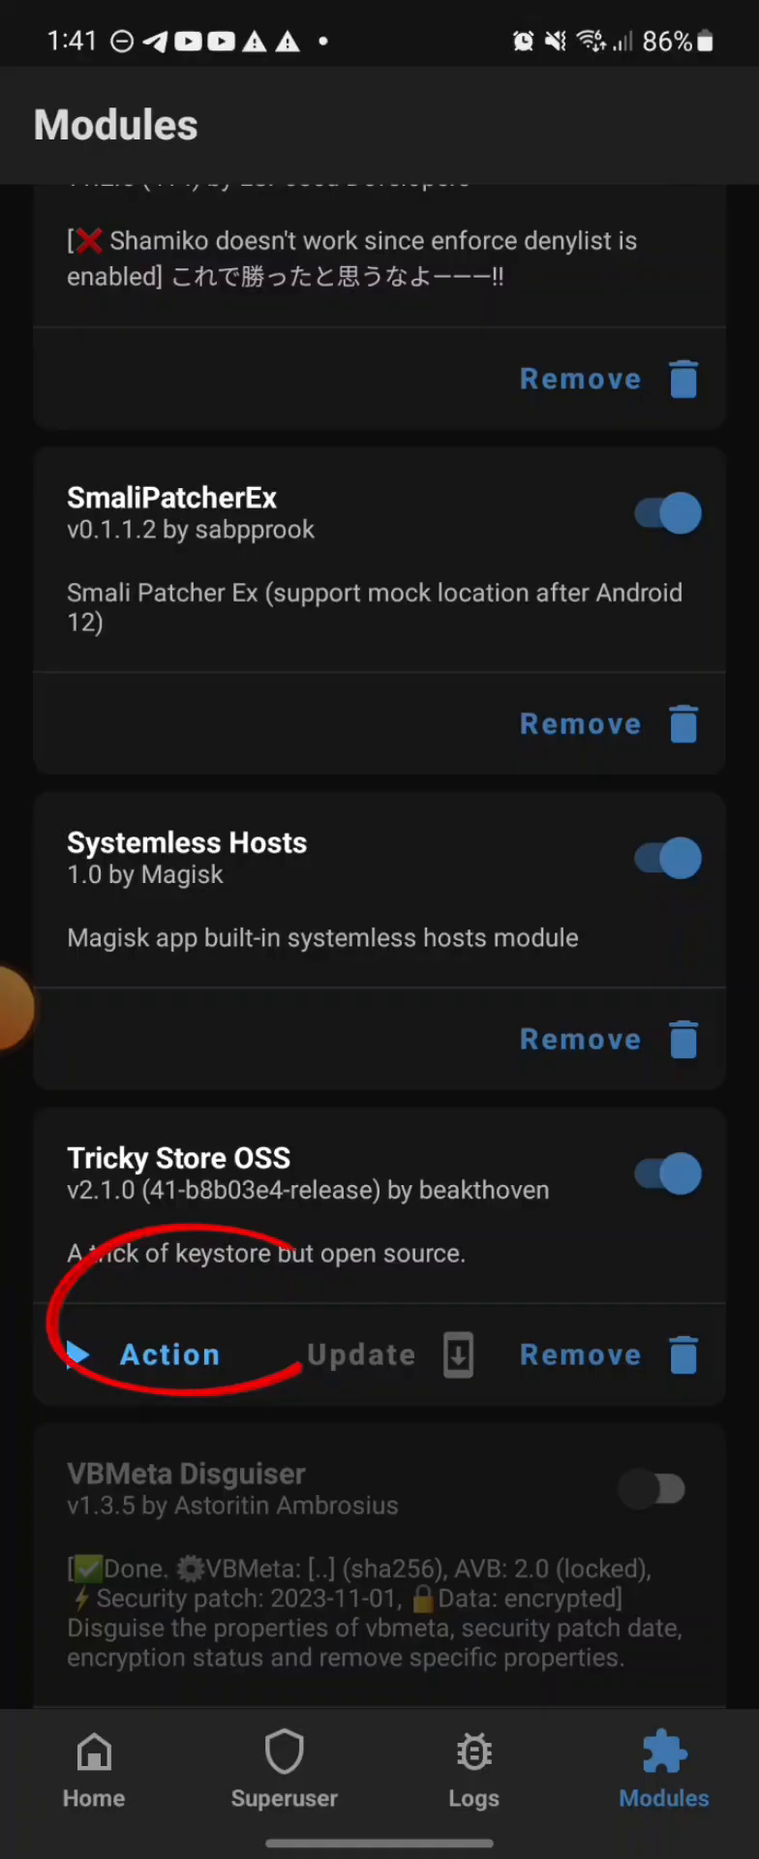
scroll("down", 3)
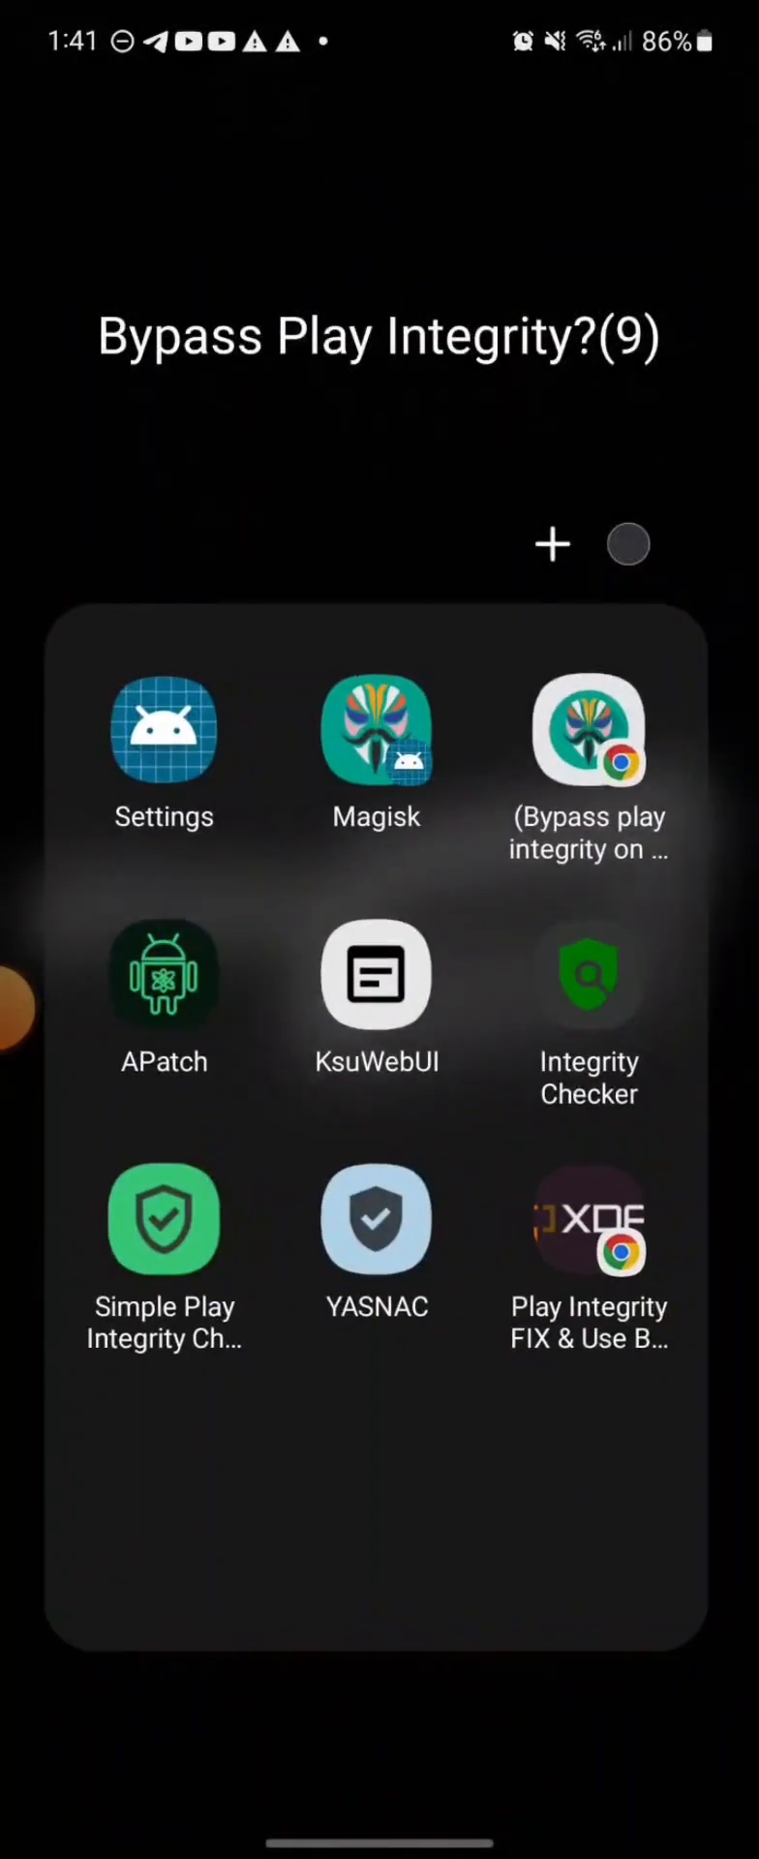
left_click(376, 984)
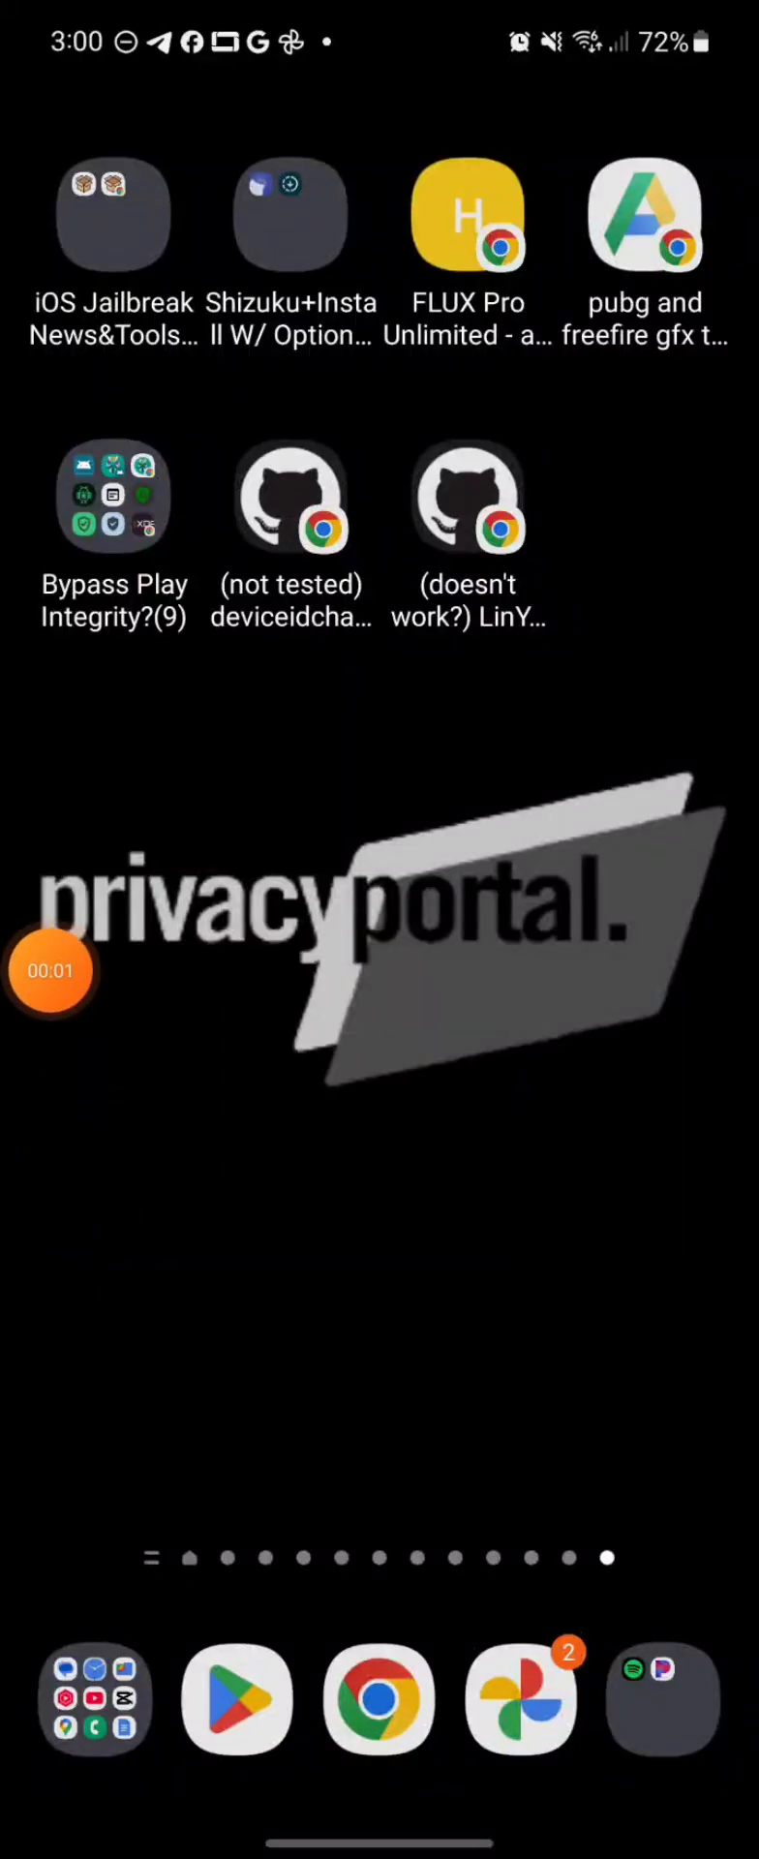
Run a new check in Play Integrity API Checker, then open Tricky Addon's app target list
left_click(114, 495)
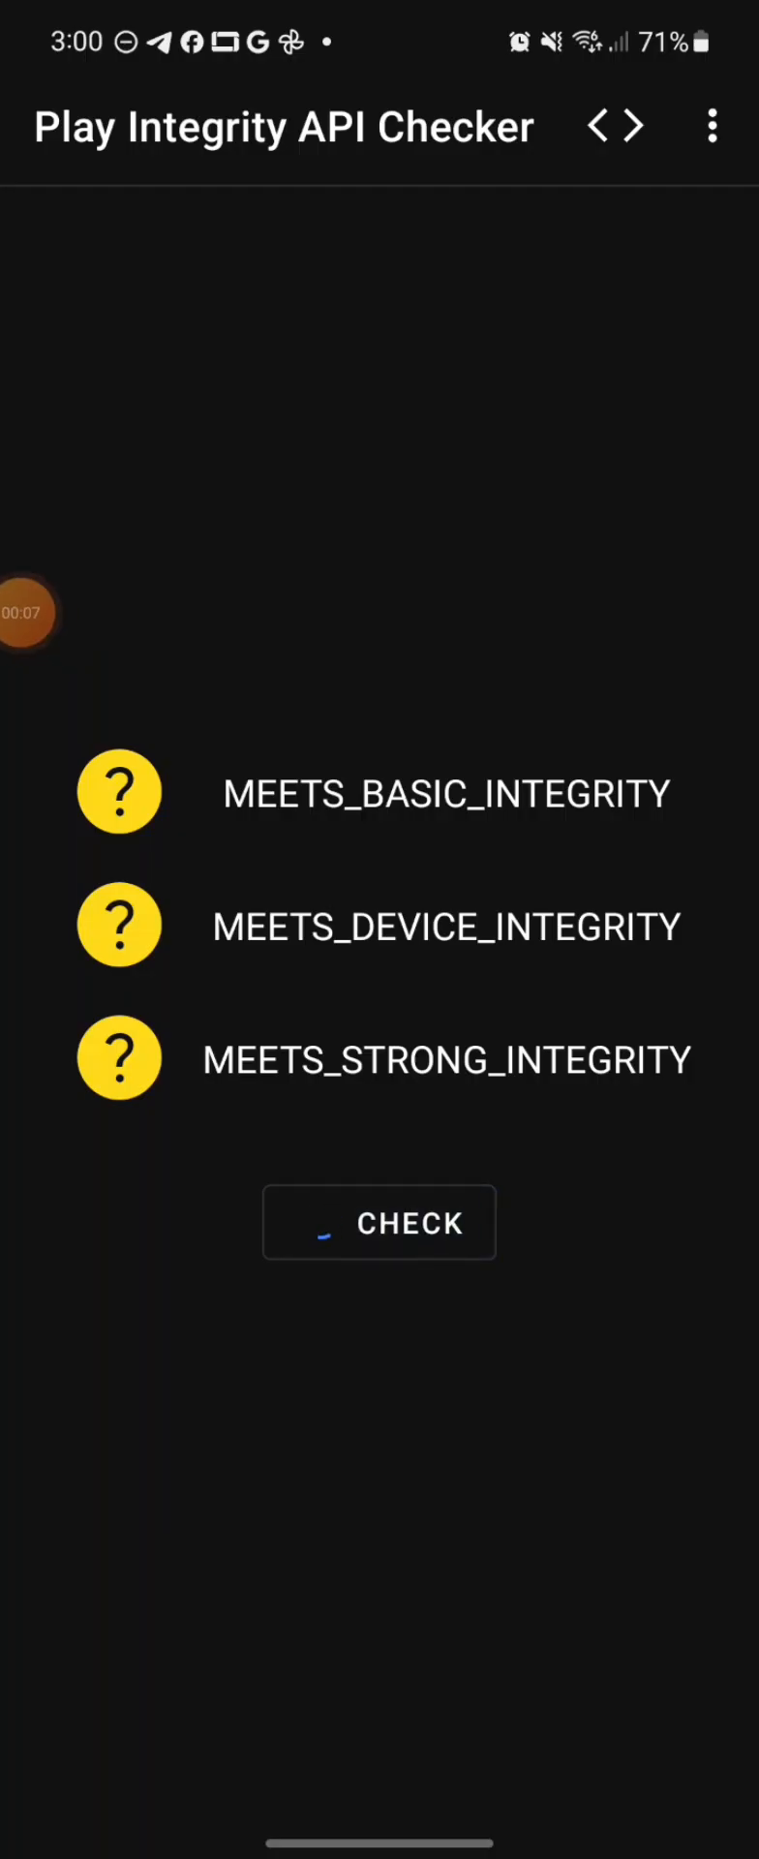
left_click(380, 1221)
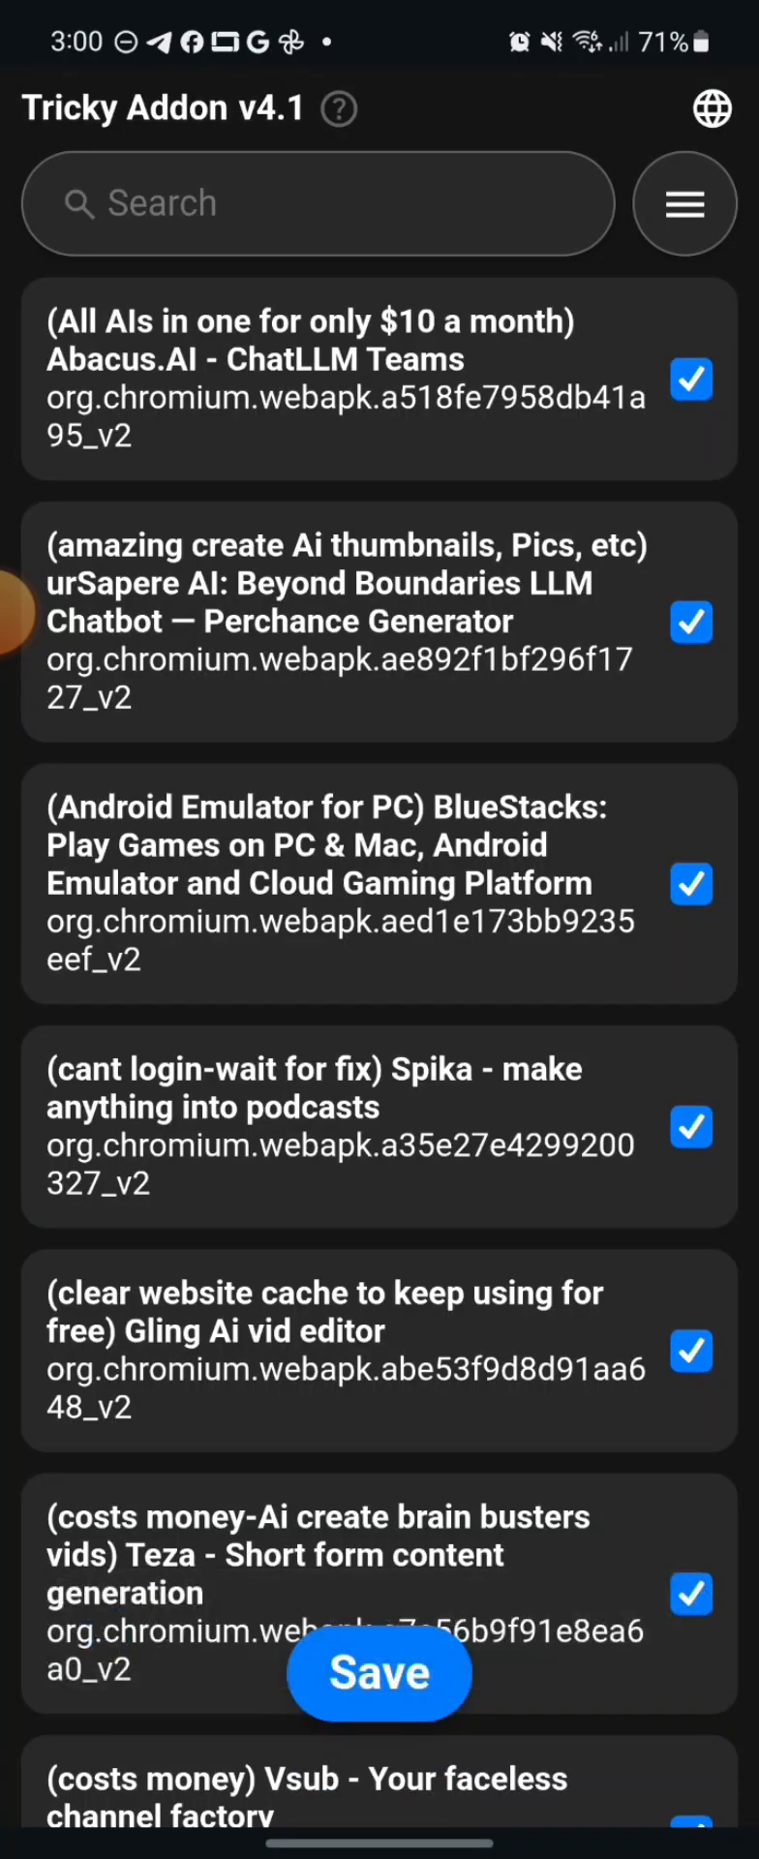
left_click(684, 202)
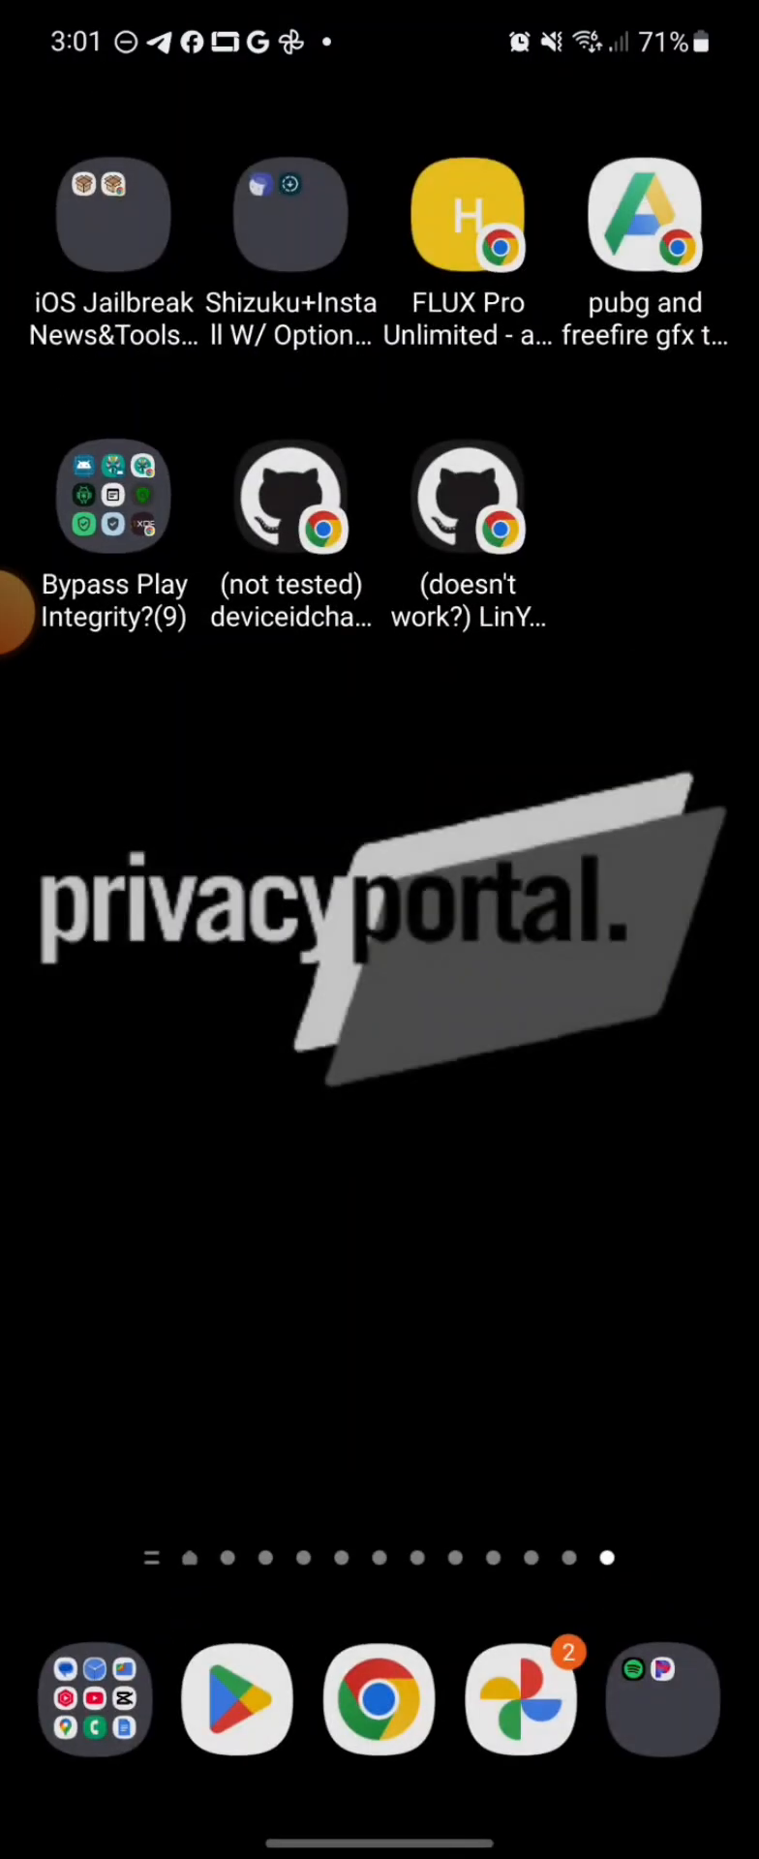
Browse Downloads to the Nohello, TrickyAddon and Tricky-Store zips, then open launcher search
left_click(663, 1698)
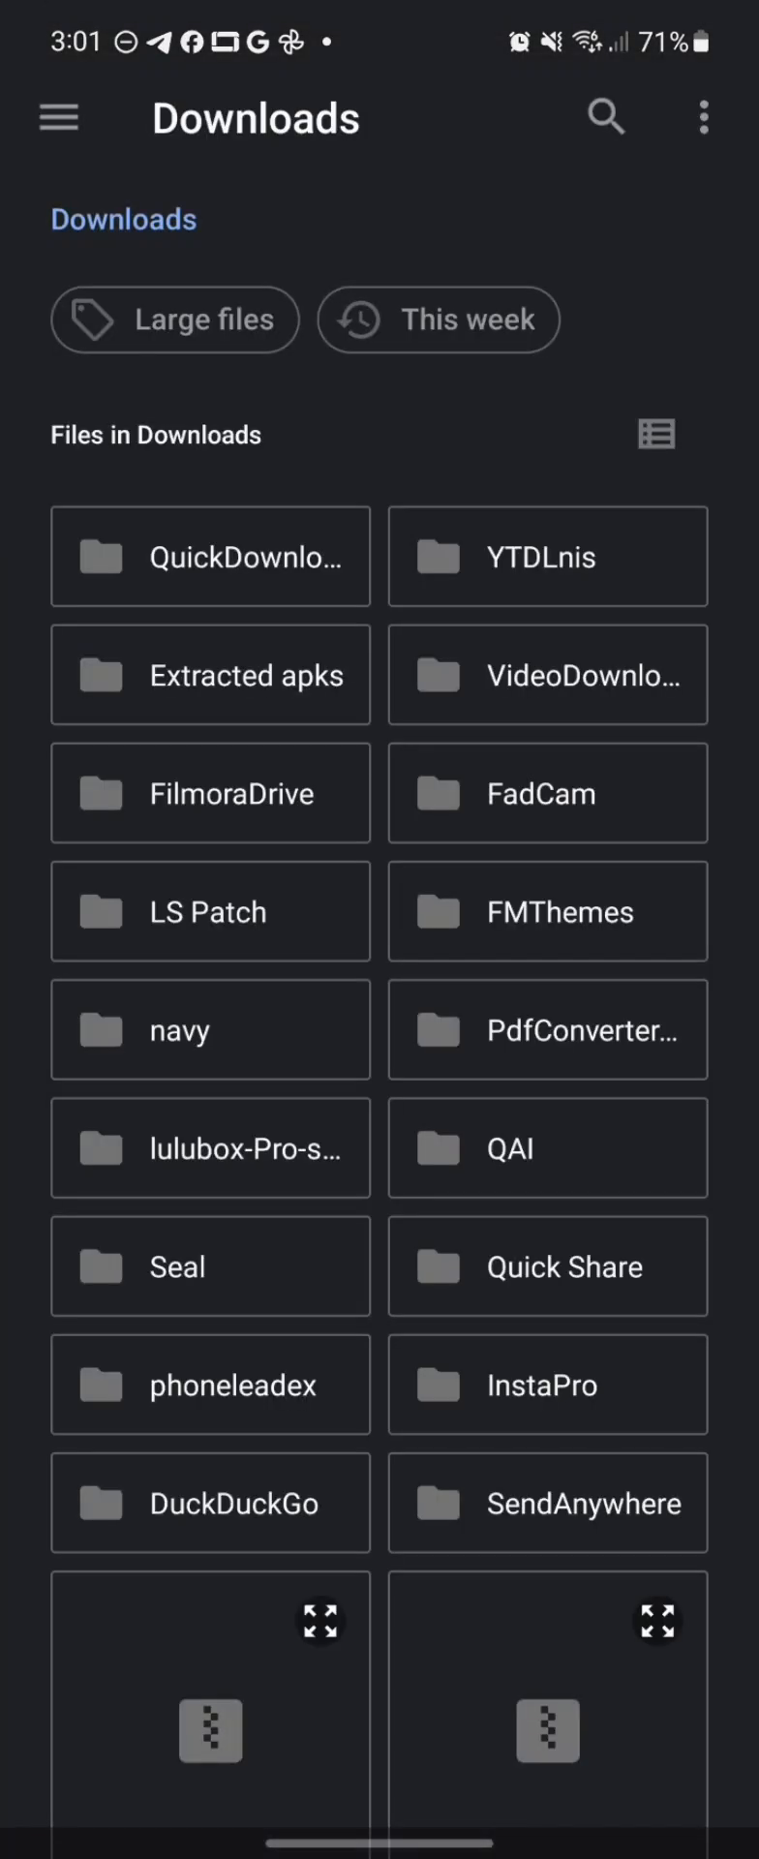
scroll("down", 3)
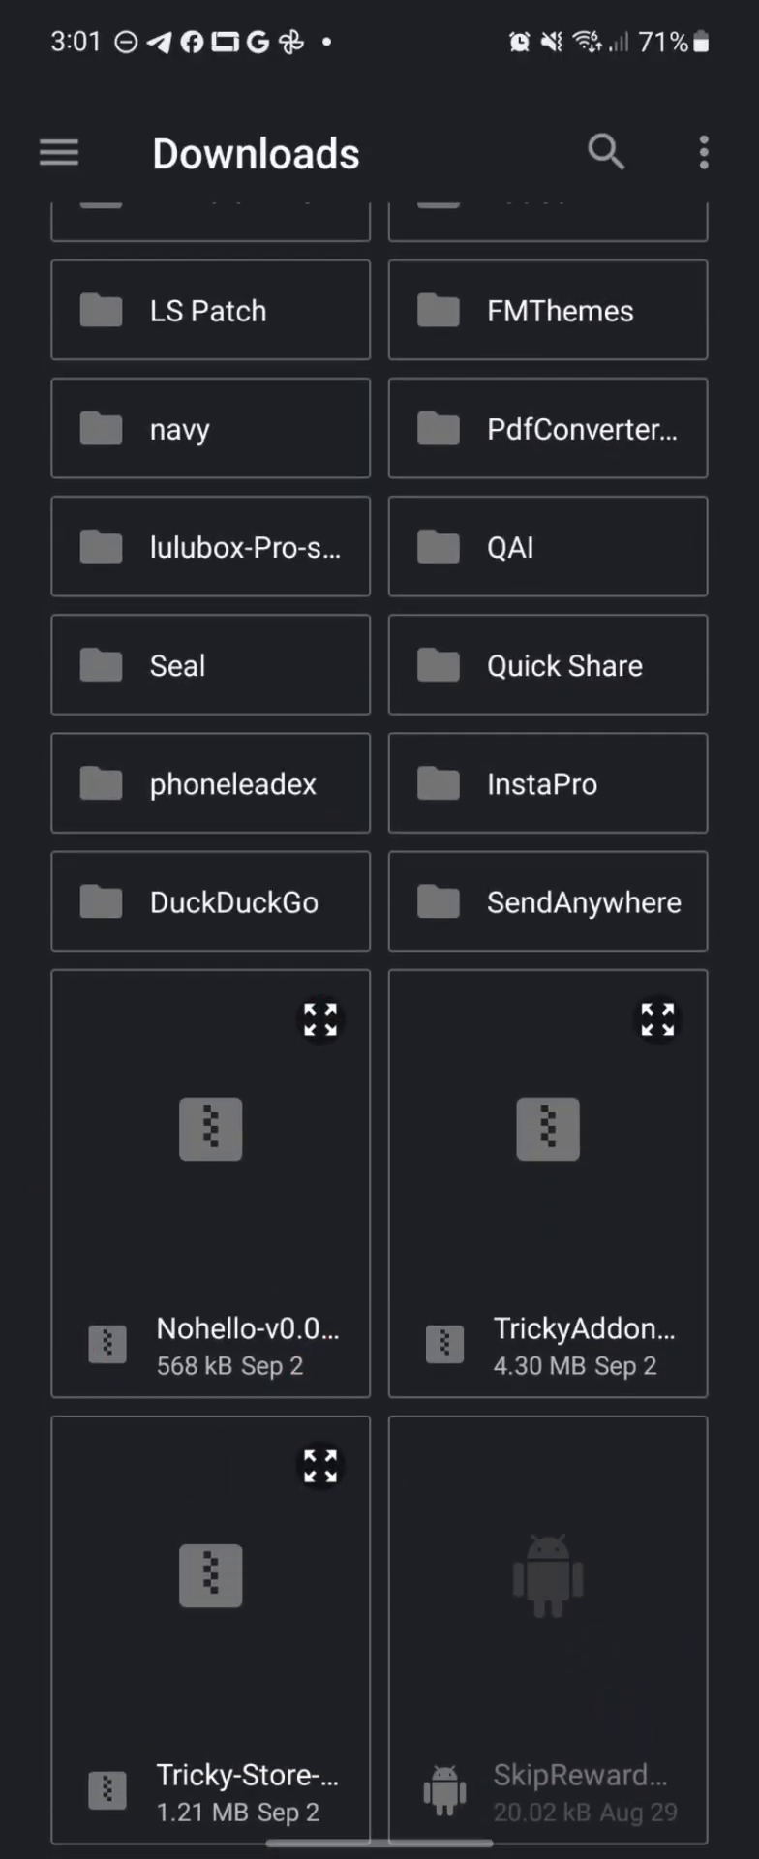
left_click(663, 1766)
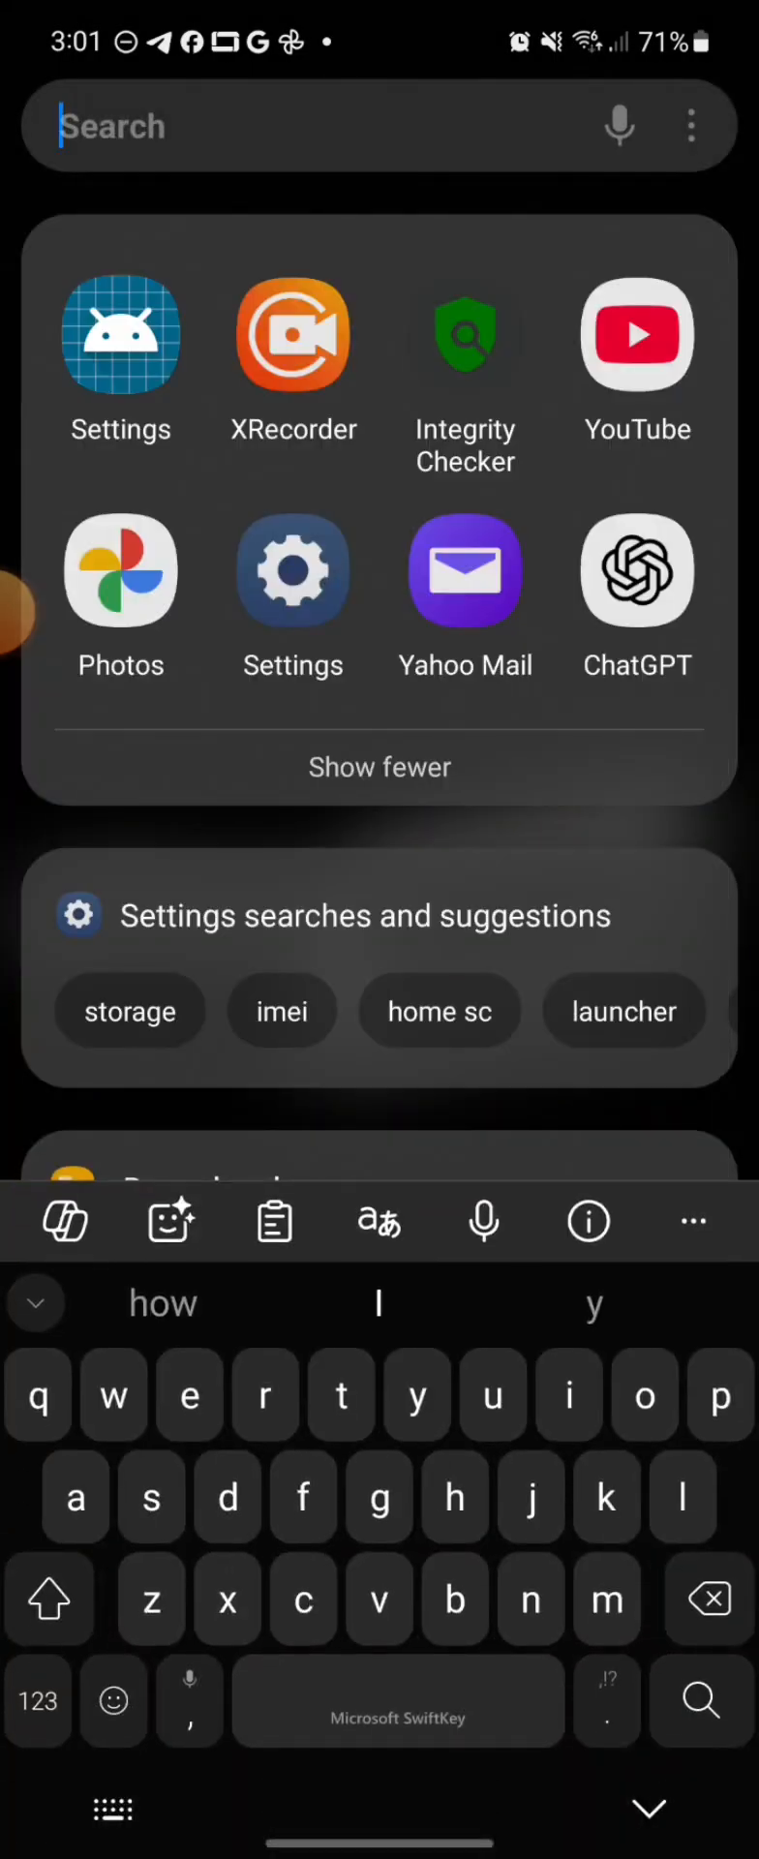
Search 'wa' in the launcher and review Google Wallet's App info usage and storage details
type("w")
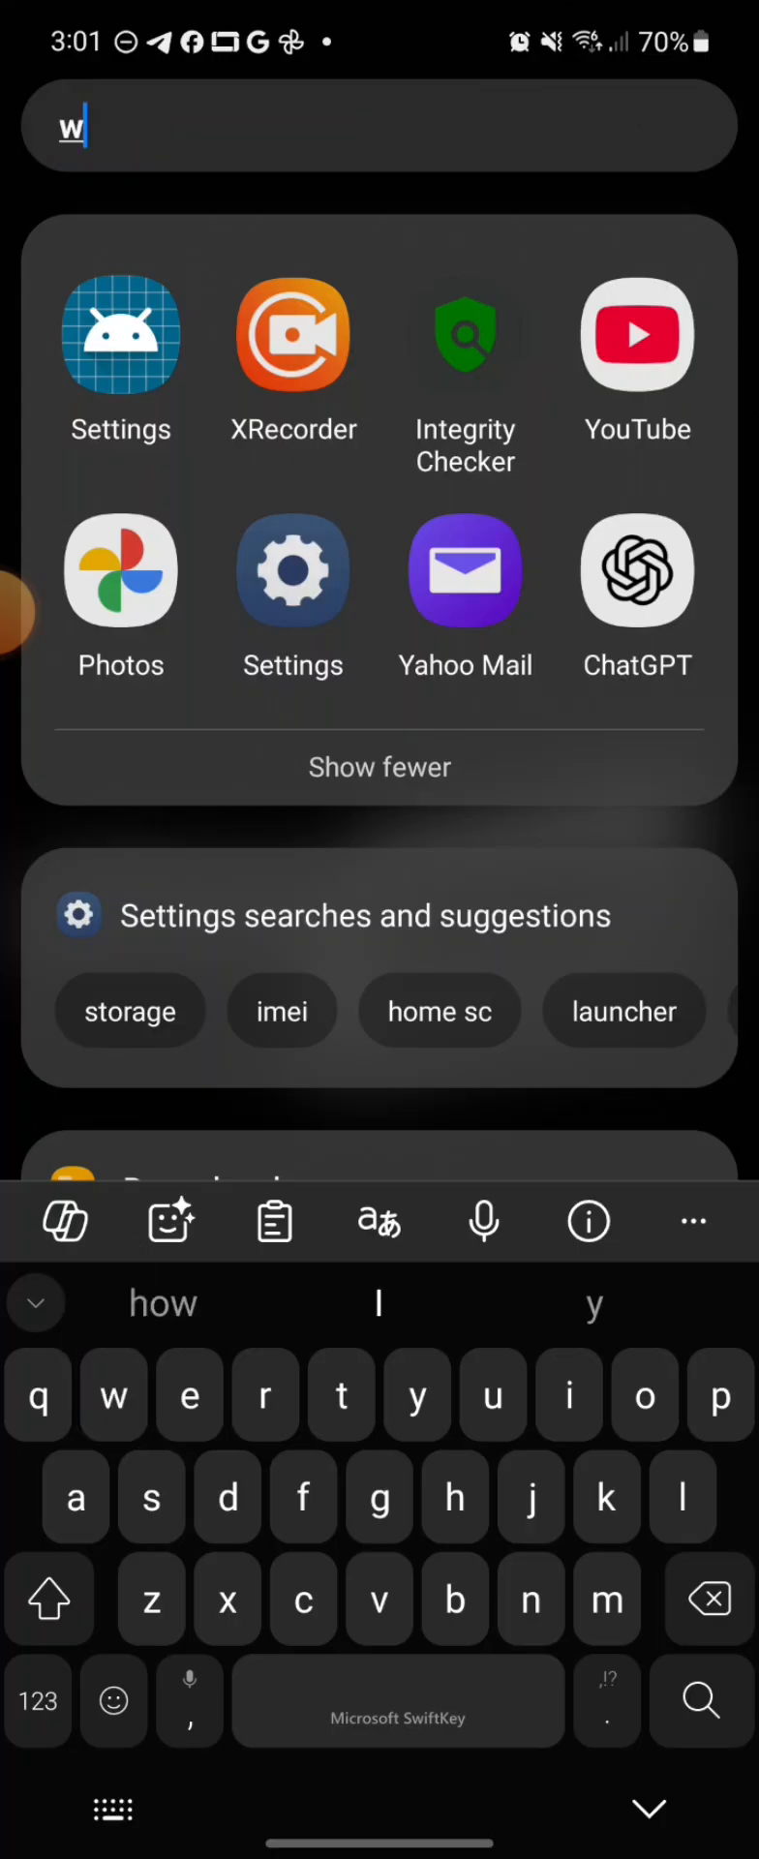
type("a")
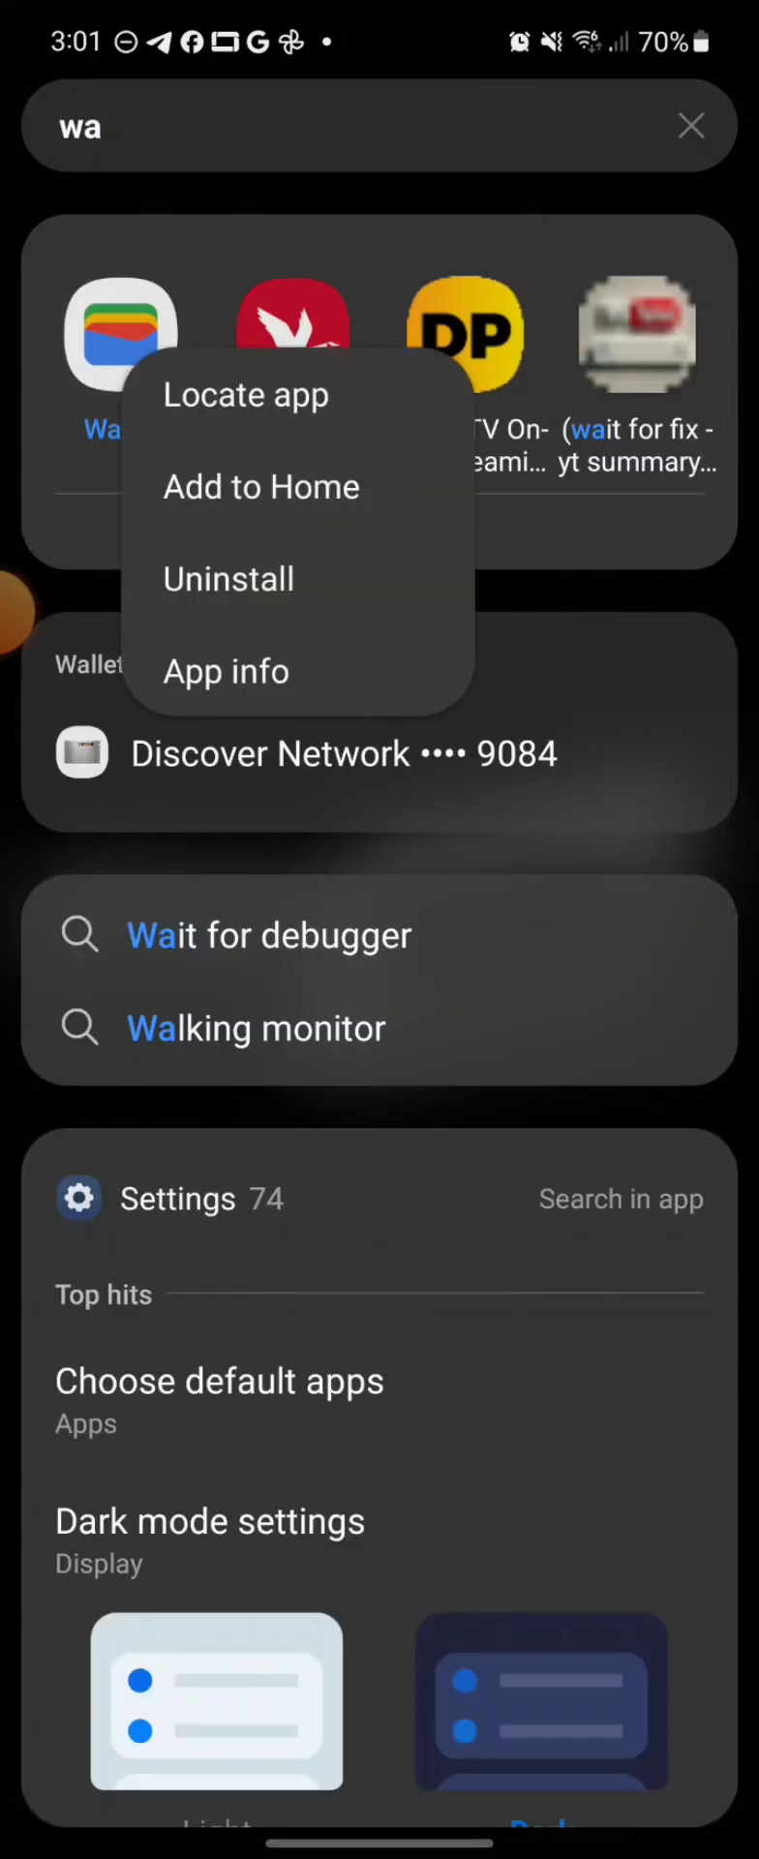
left_click(226, 671)
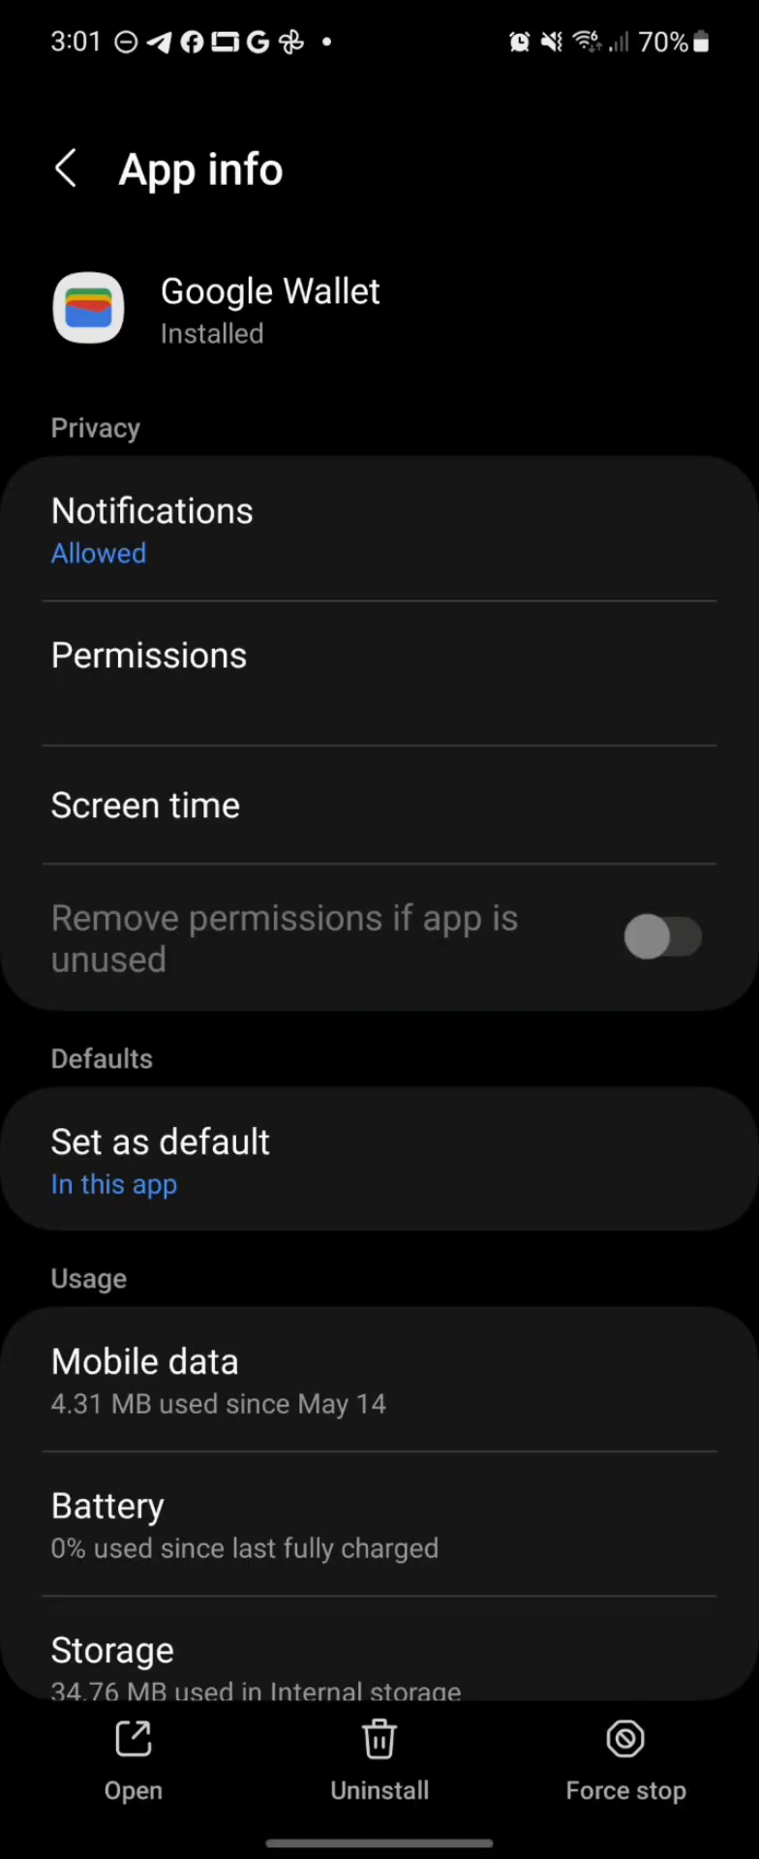
scroll("down", 3)
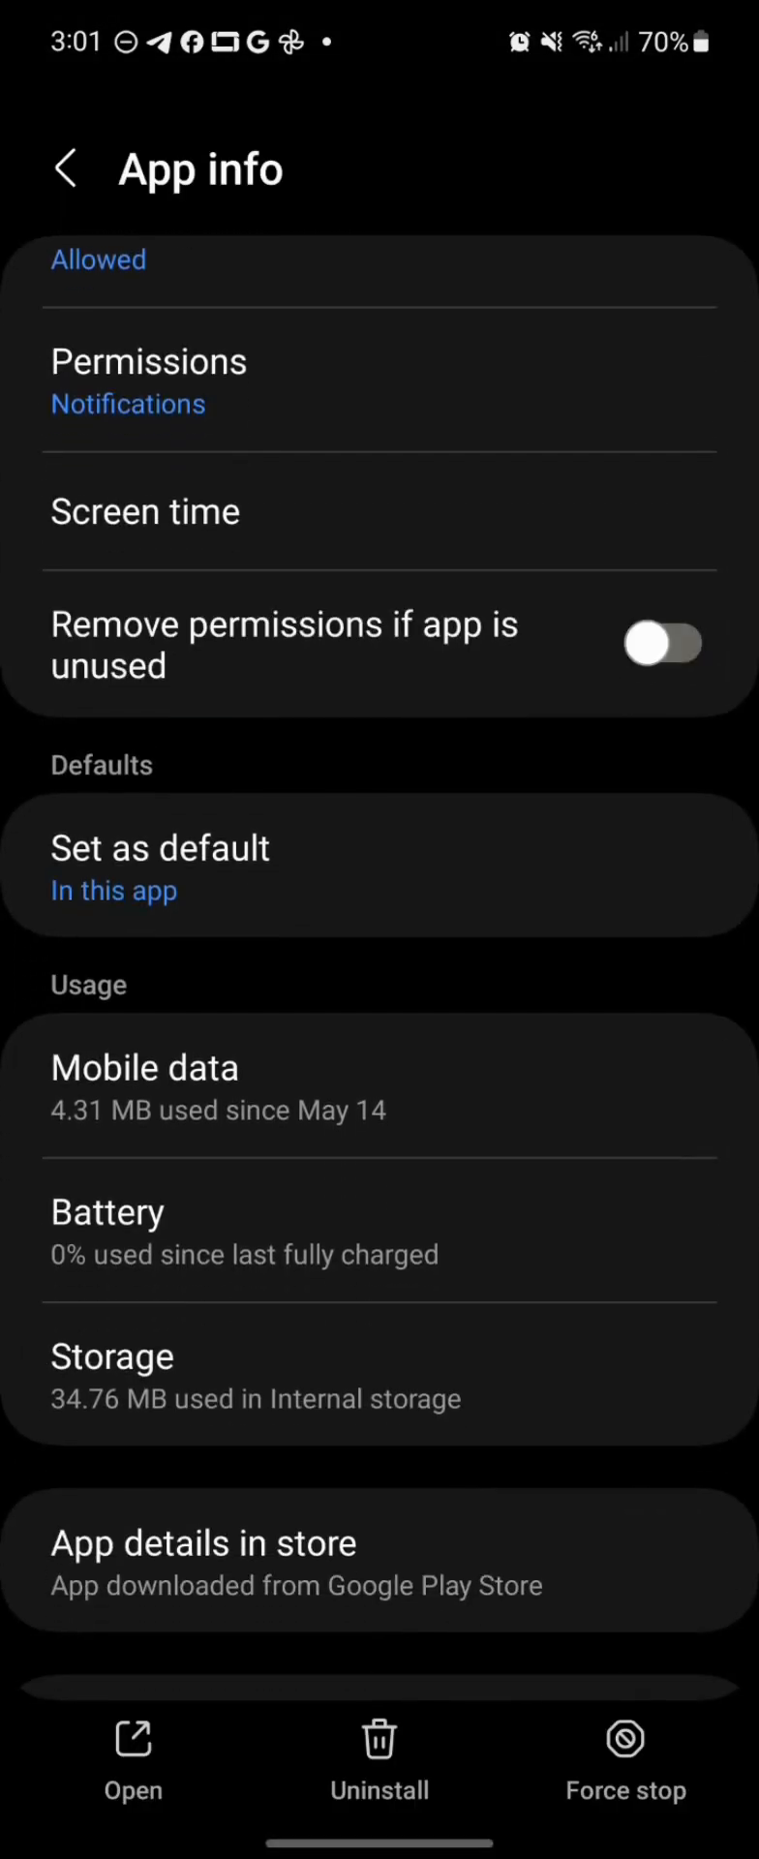